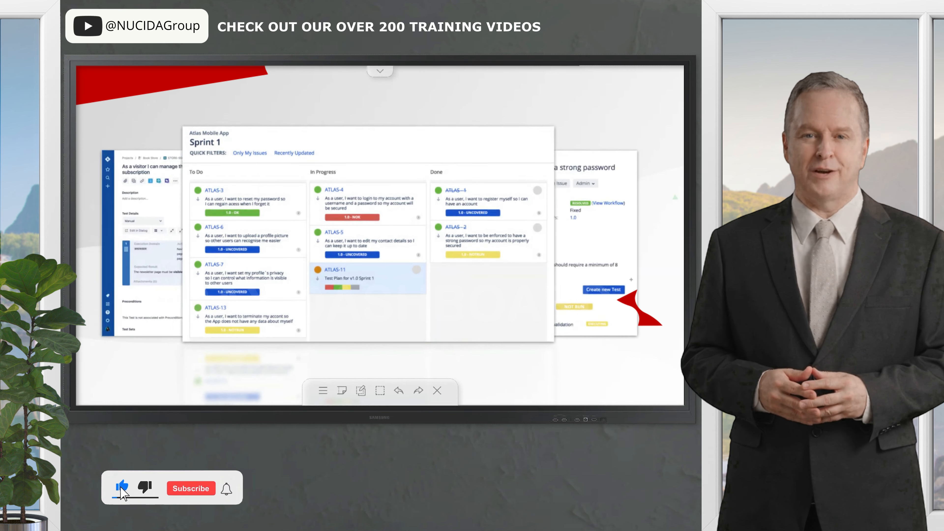
Go to the Kanban board of MY FIRST PROJECT from the project sidebar.
left_click(191, 489)
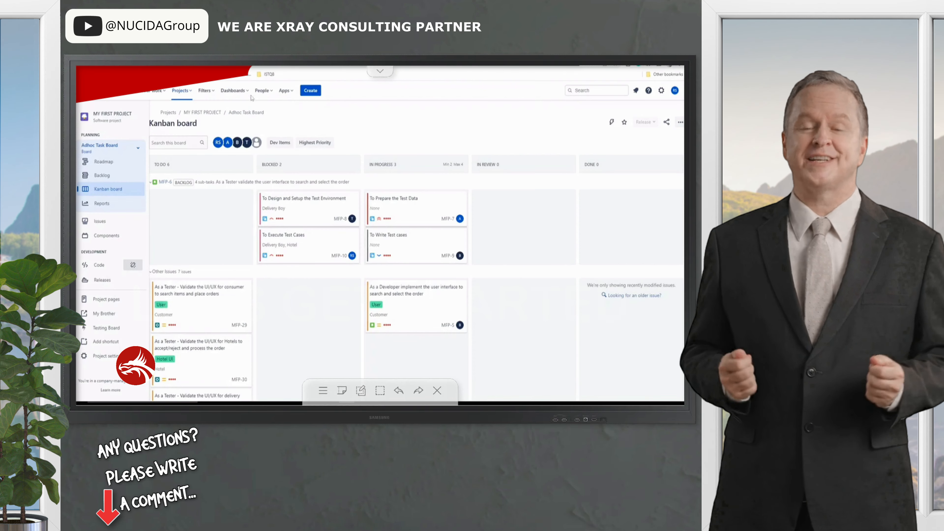
Create a new dashboard named TESTING DASHBOARD and save it.
left_click(234, 90)
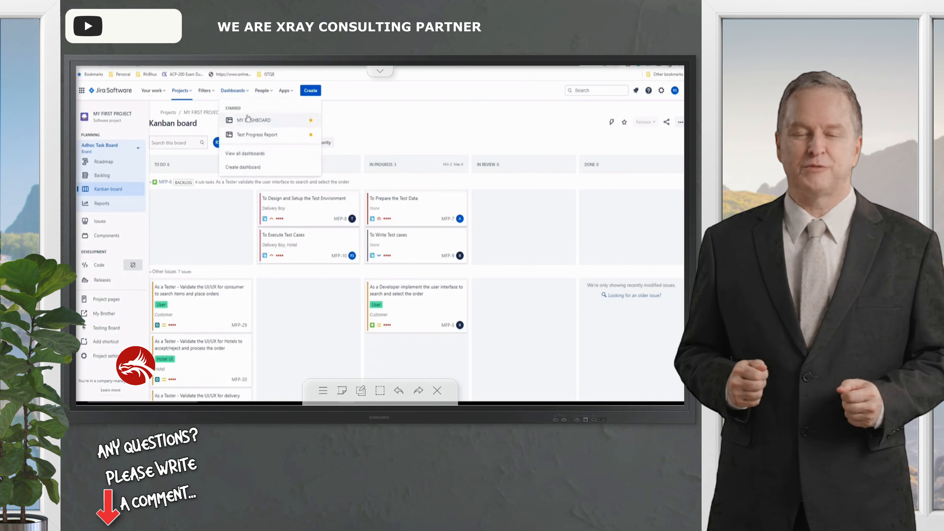
left_click(242, 167)
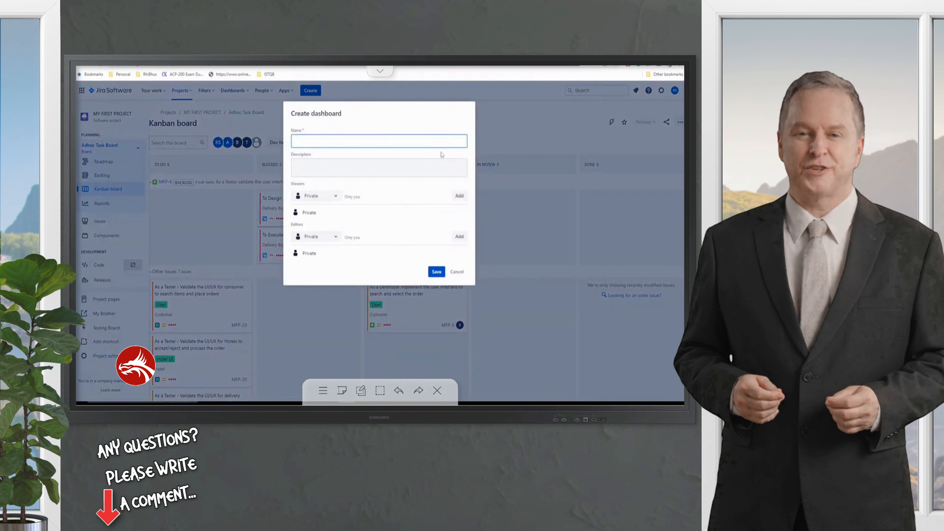
type("TESTING DASHBOARD")
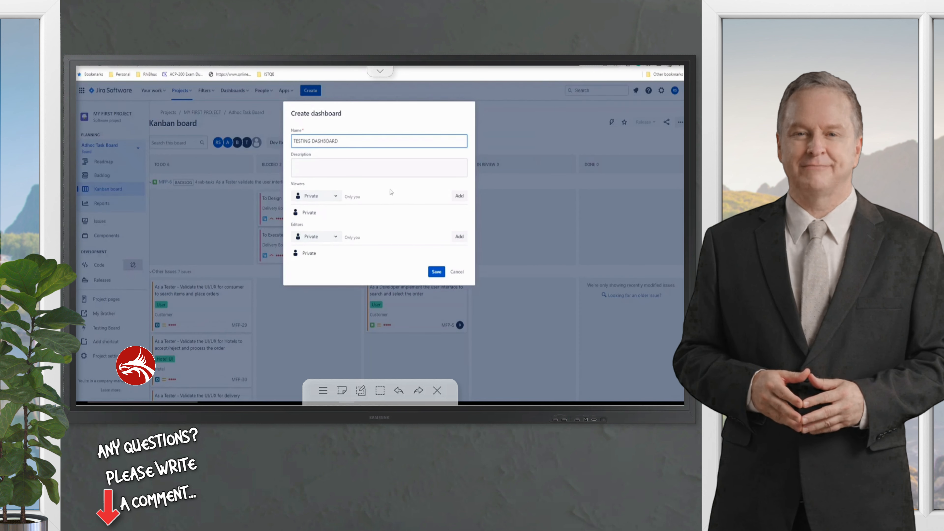
left_click(436, 272)
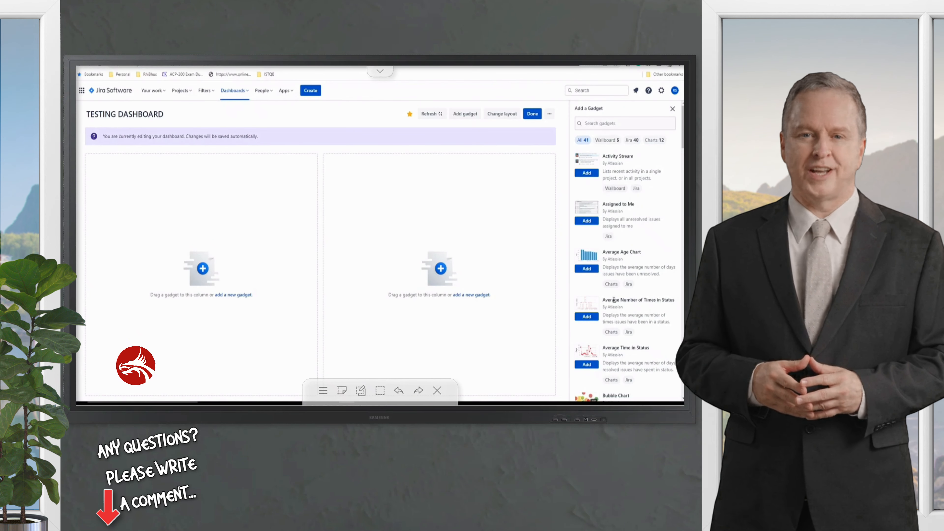
scroll("down", 3)
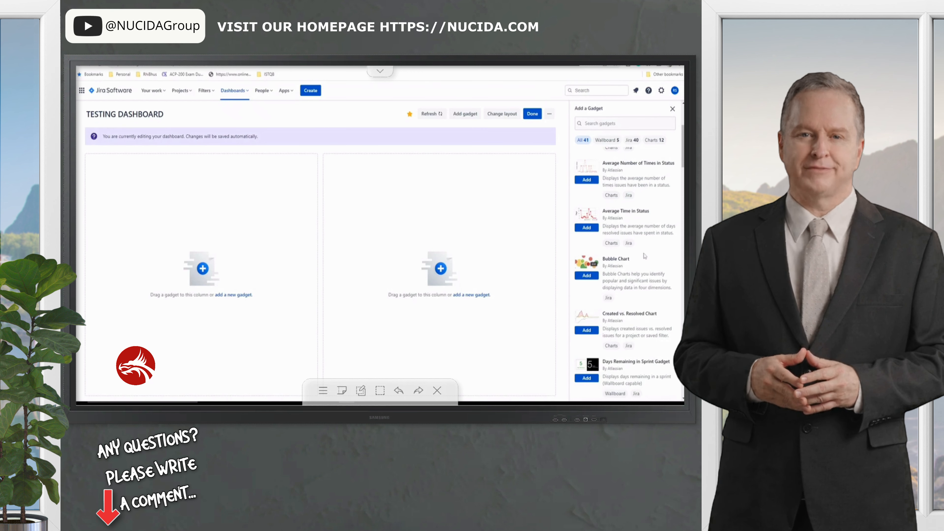
scroll("down", 3)
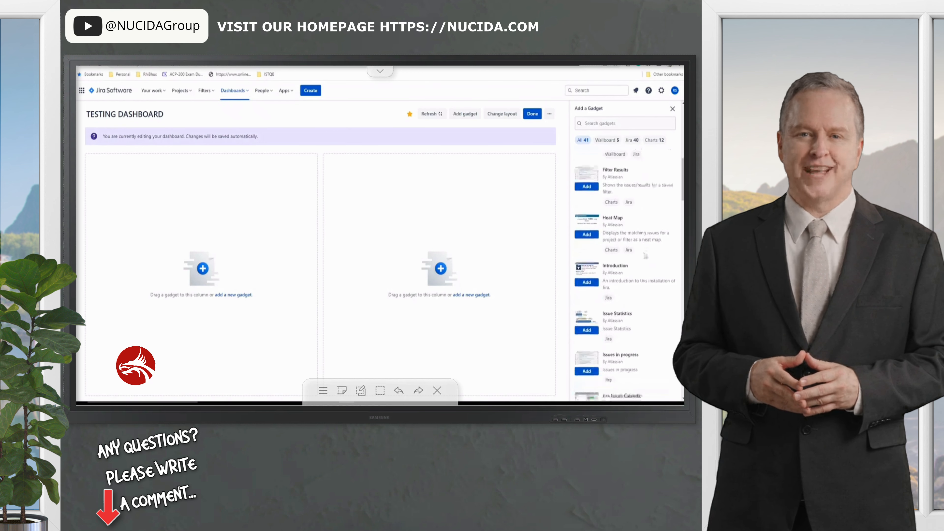
scroll("down", 3)
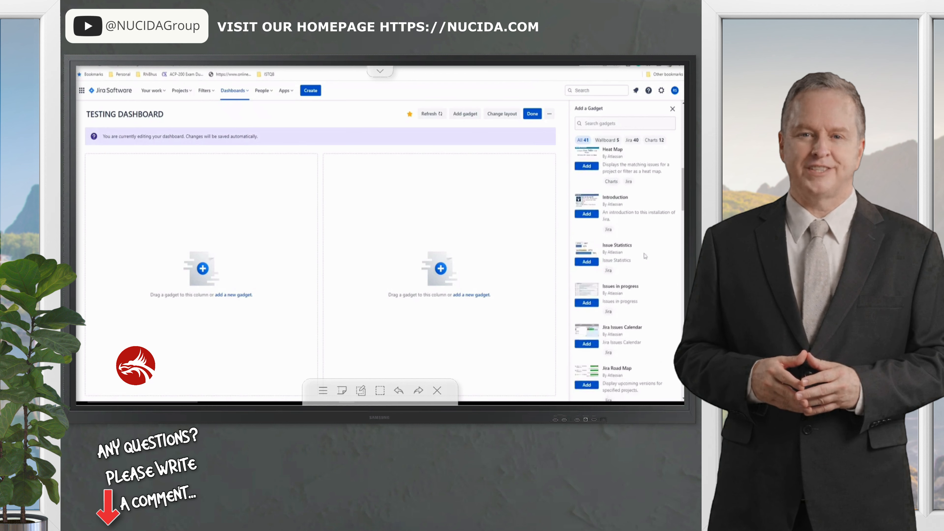
scroll("down", 3)
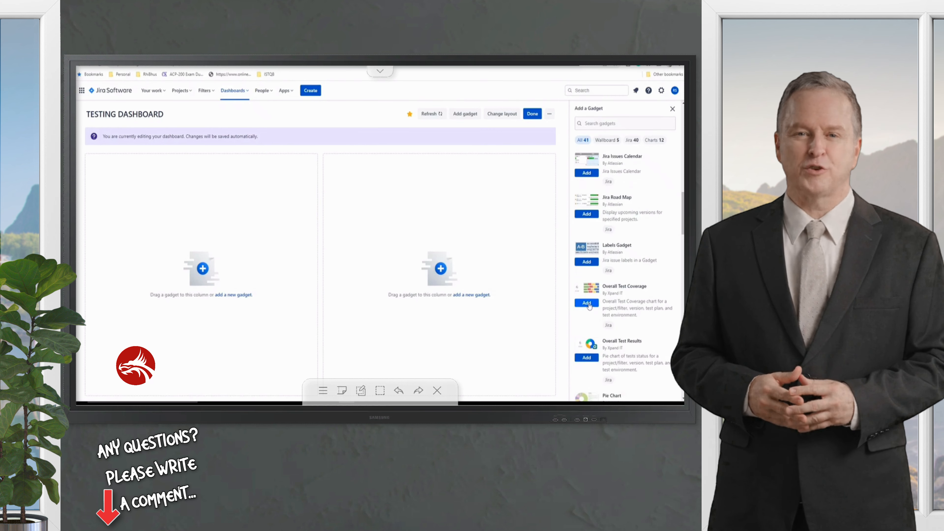
Add the Overall Test Coverage gadget, then scroll the catalogue to find Overall Test Results.
left_click(585, 303)
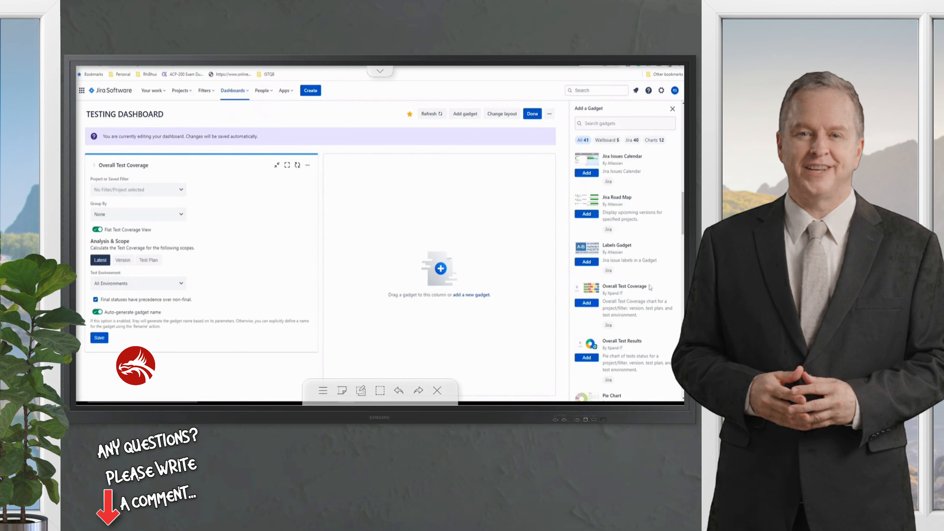
mouse_move(668, 287)
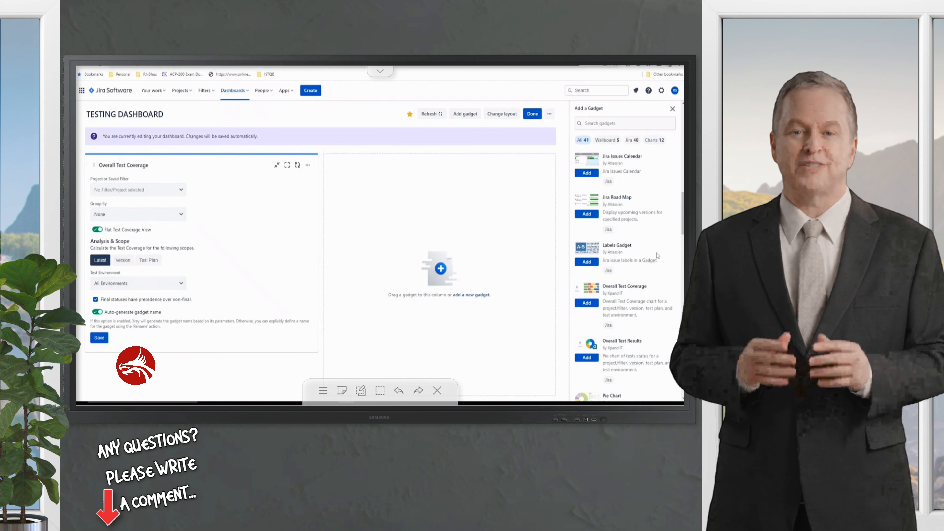
scroll("down", 3)
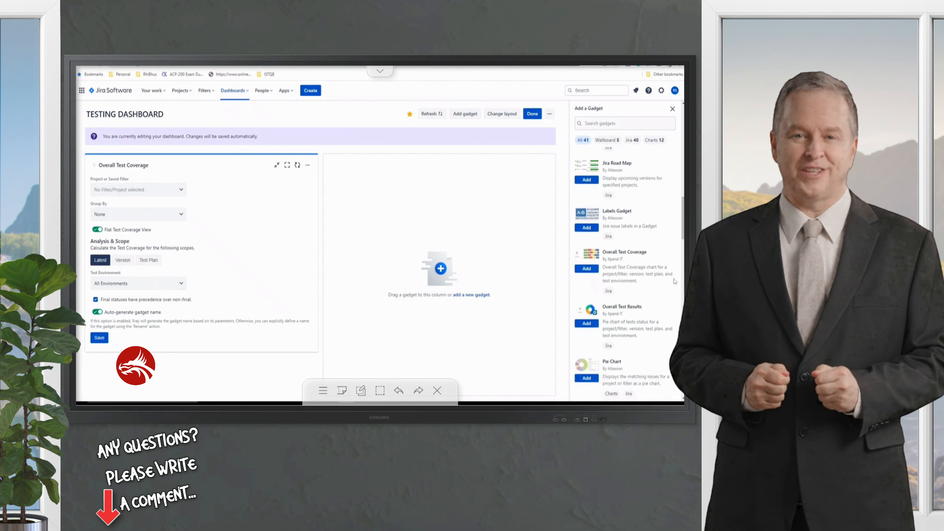
scroll("down", 3)
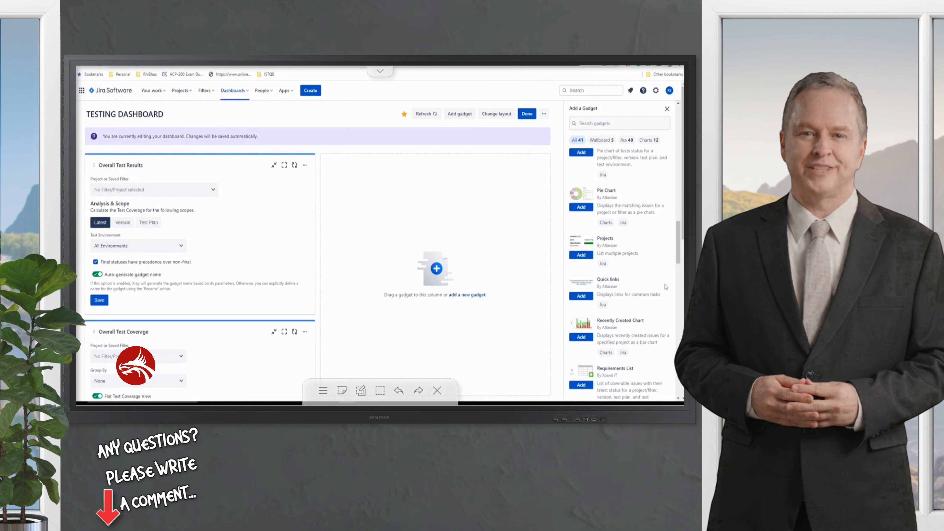
scroll("down", 3)
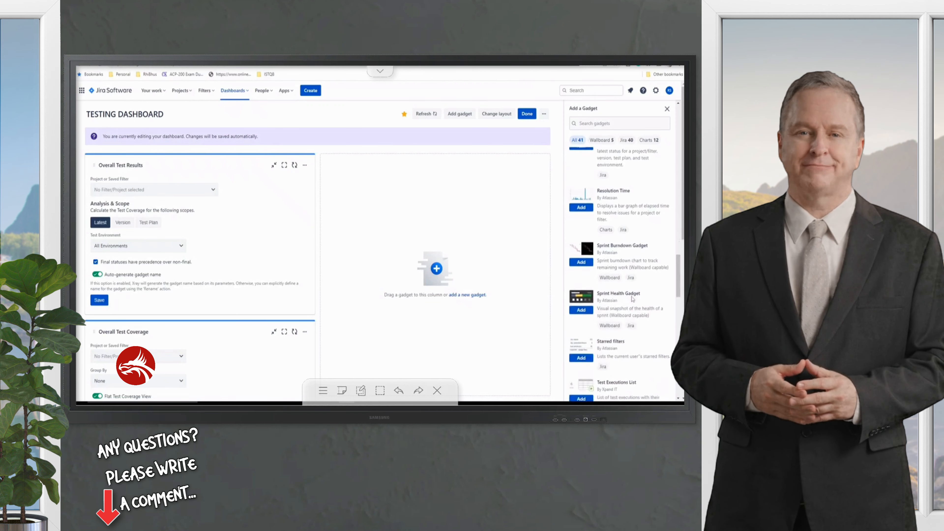
scroll("down", 3)
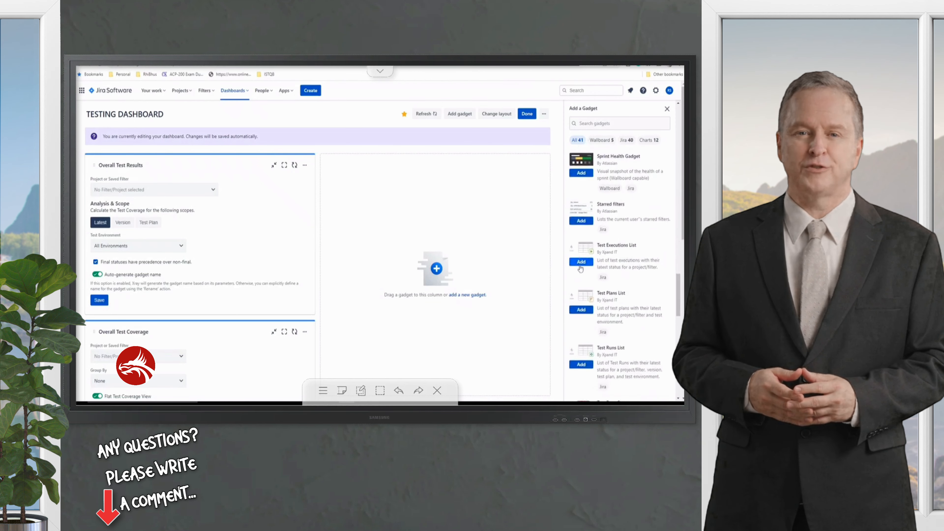
Add the Test Executions List and Test Runs List gadgets to the dashboard.
left_click(580, 263)
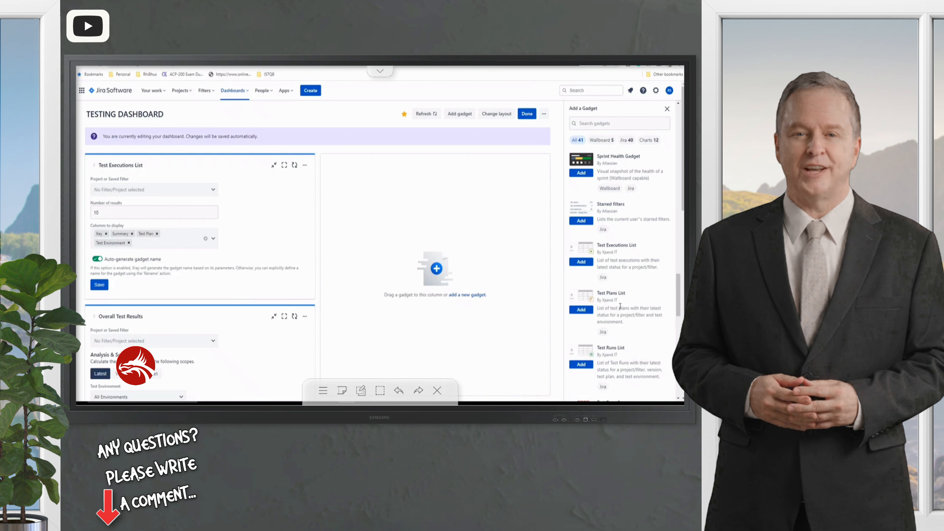
right_click(620, 306)
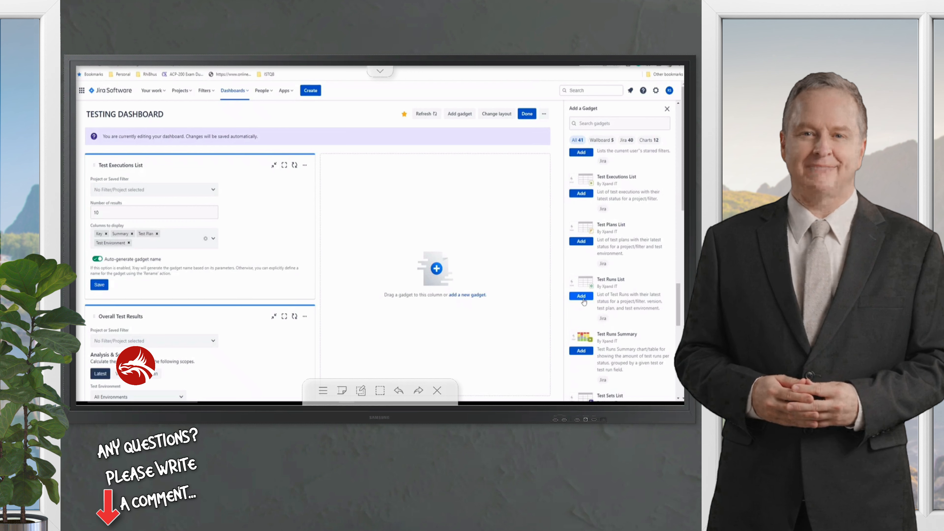
left_click(581, 296)
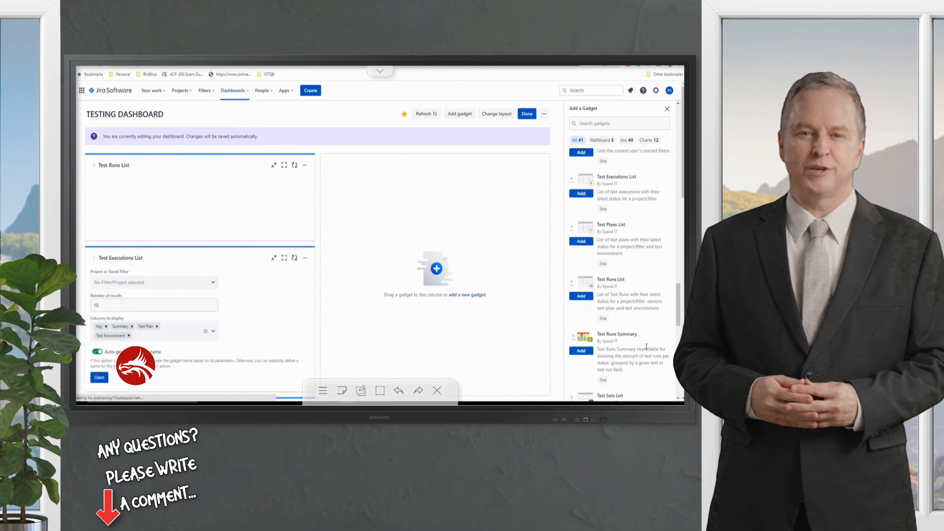
Add the Test Runs Summary gadget and scroll on towards Two Dimensional Filter Statistics.
scroll("down", 3)
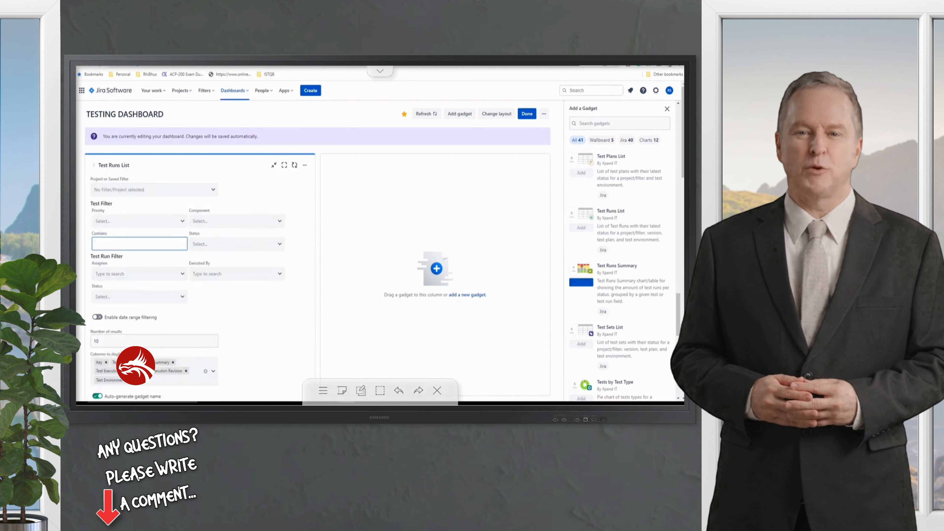
left_click(580, 227)
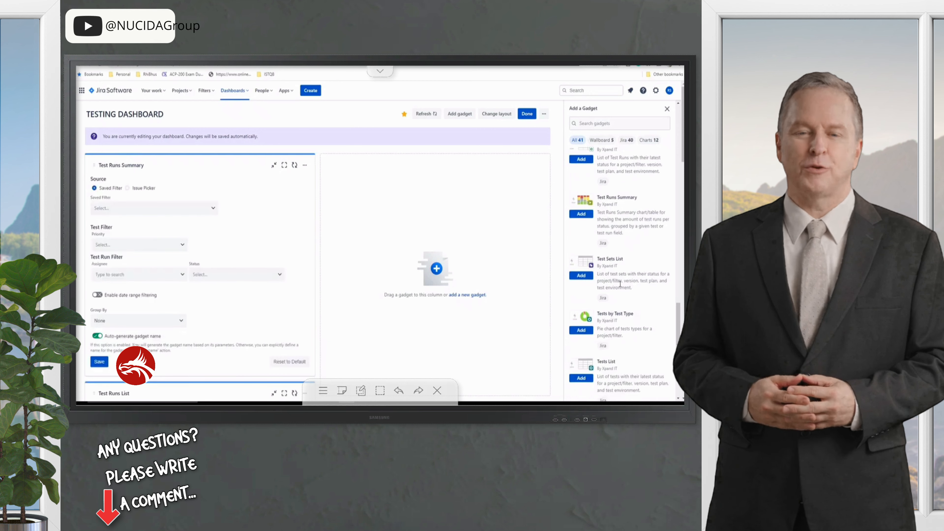
scroll("down", 3)
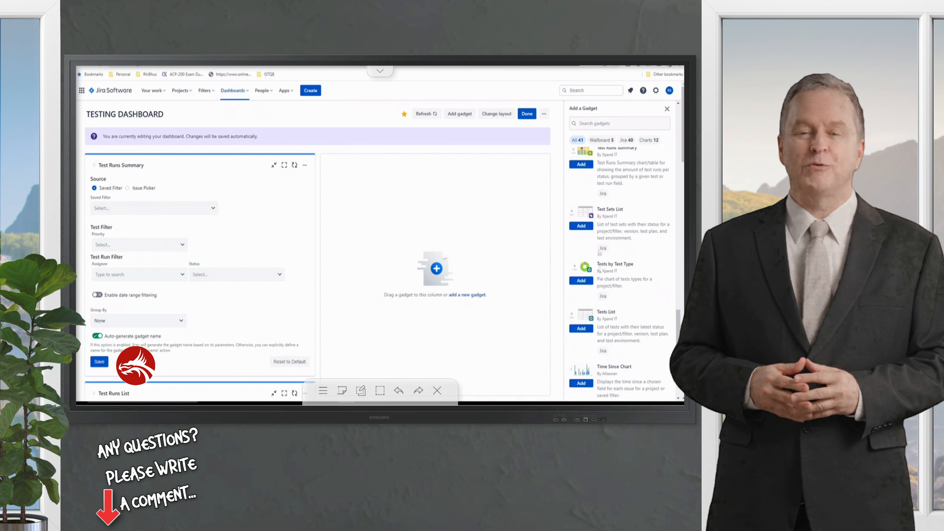
scroll("down", 3)
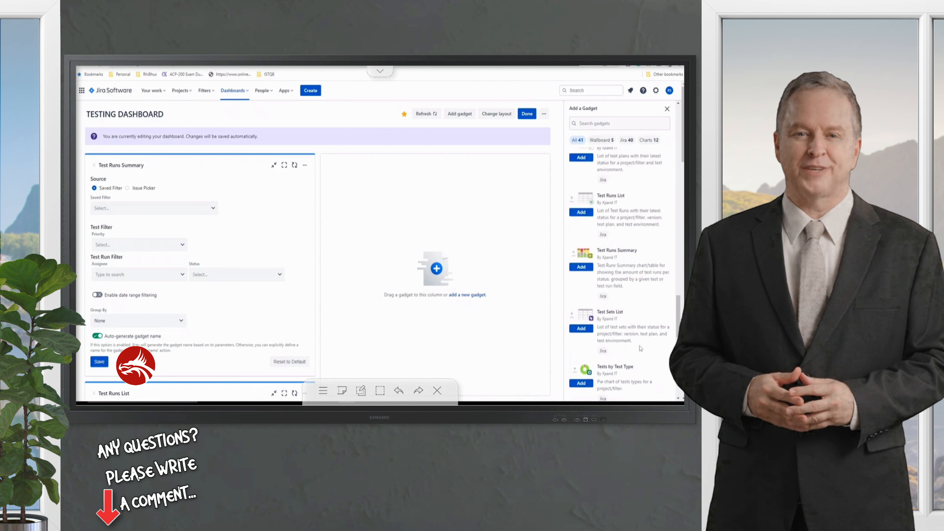
scroll("down", 3)
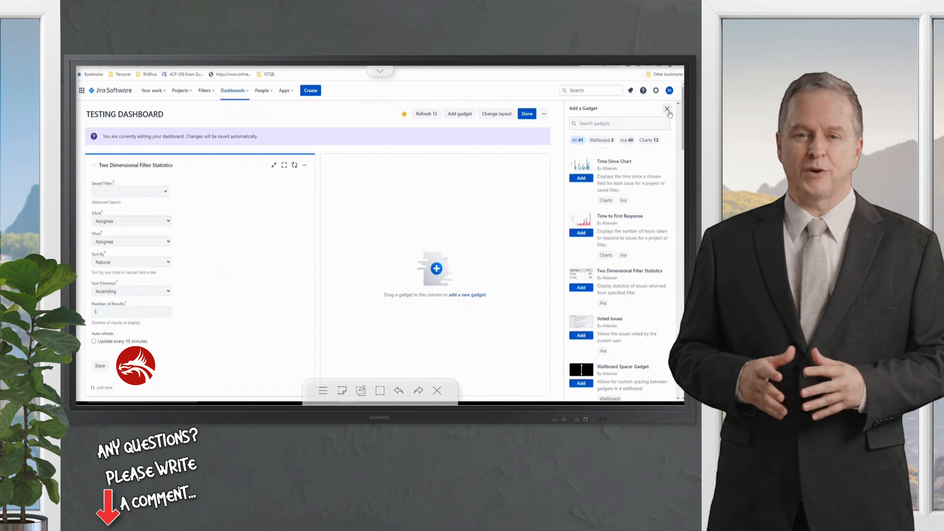
Close the gadget catalogue and base the Overall Test Coverage gadget on MY FIRST PROJECT.
left_click(668, 109)
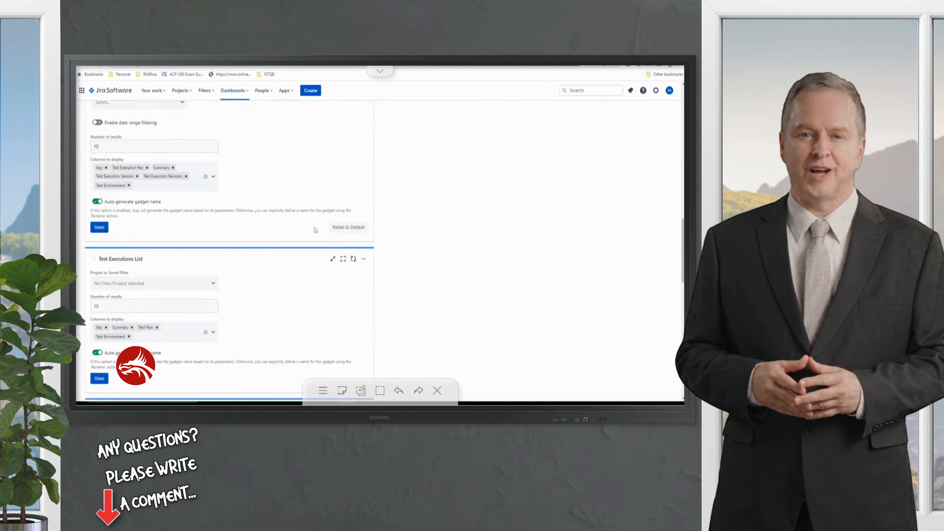
scroll("down", 3)
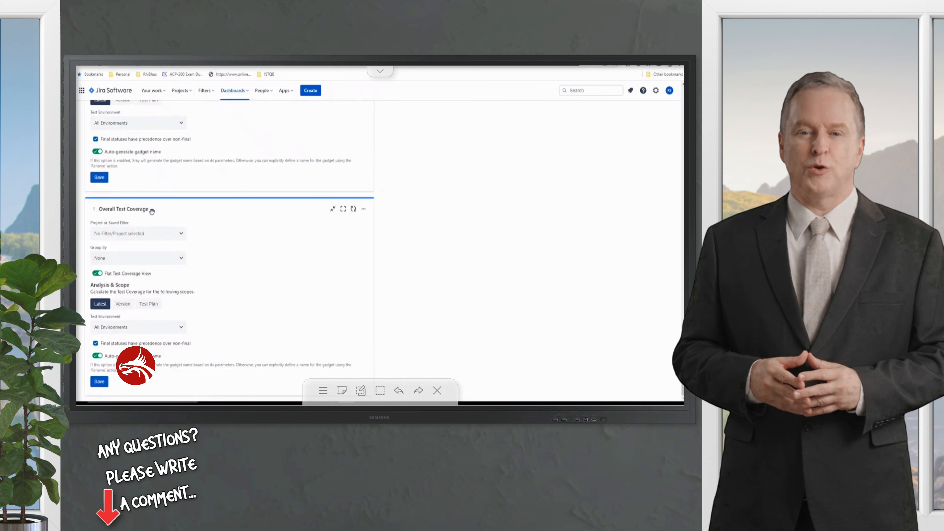
left_click(138, 234)
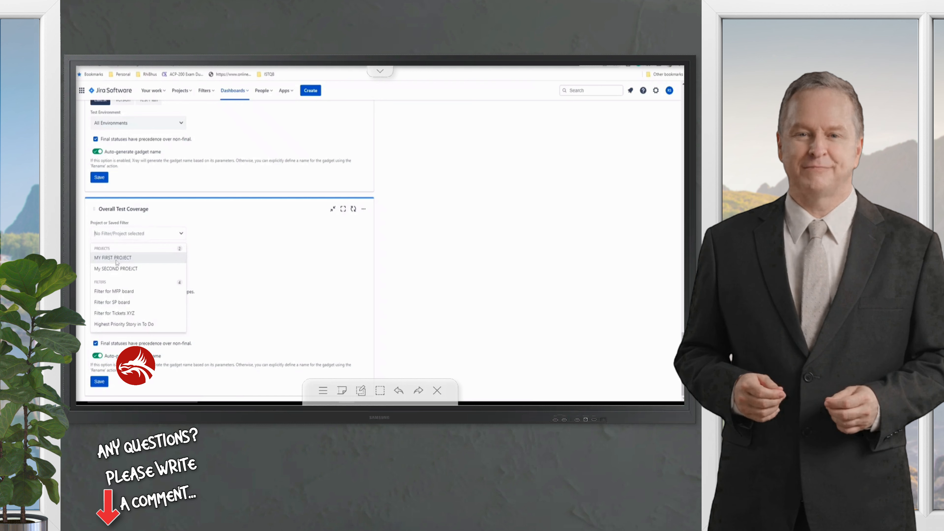
left_click(112, 257)
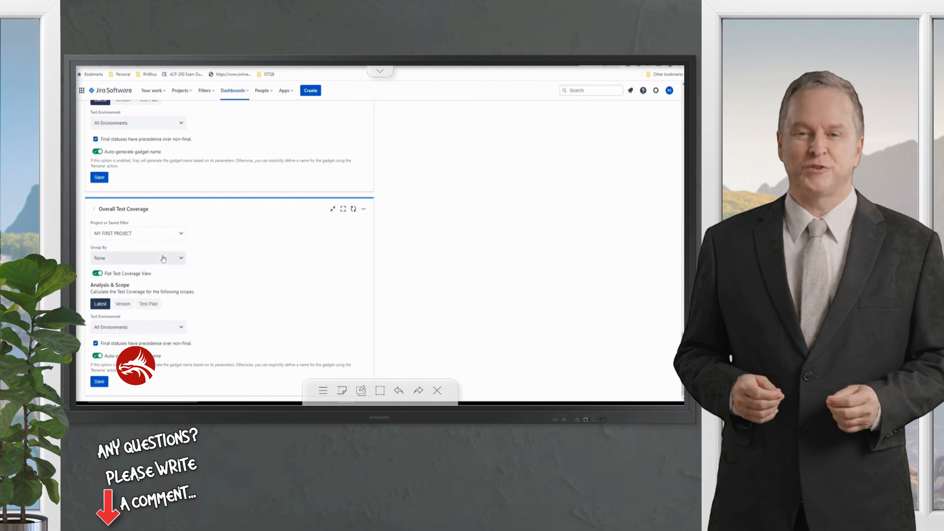
Set the coverage gadget's Group By field from its grouping options.
left_click(138, 258)
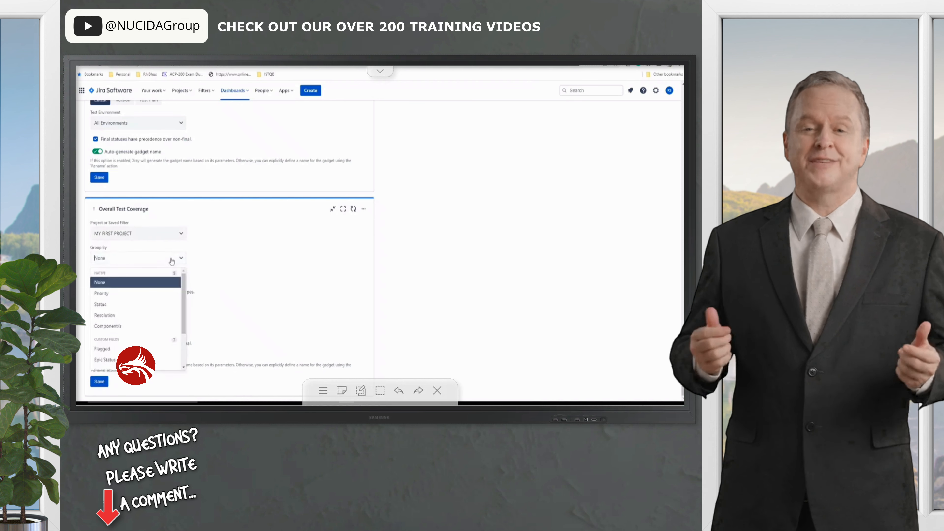
mouse_move(139, 304)
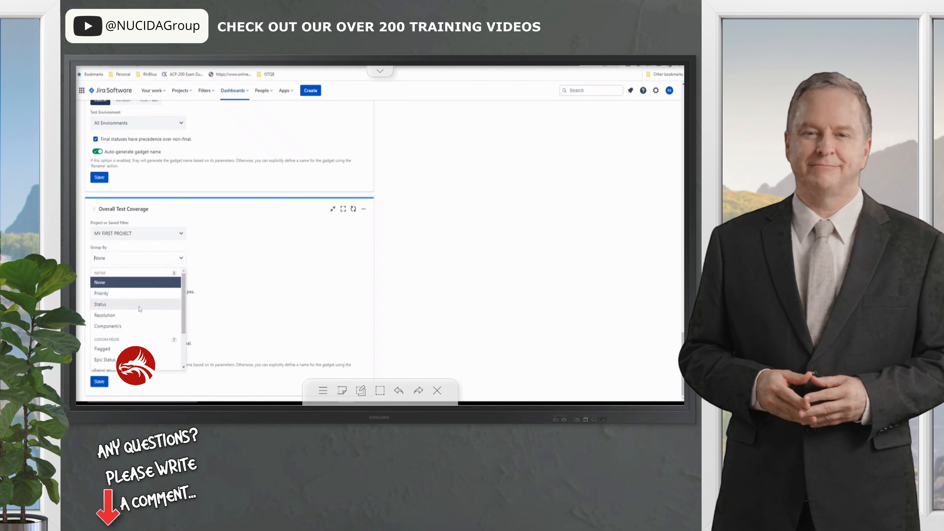
mouse_move(130, 309)
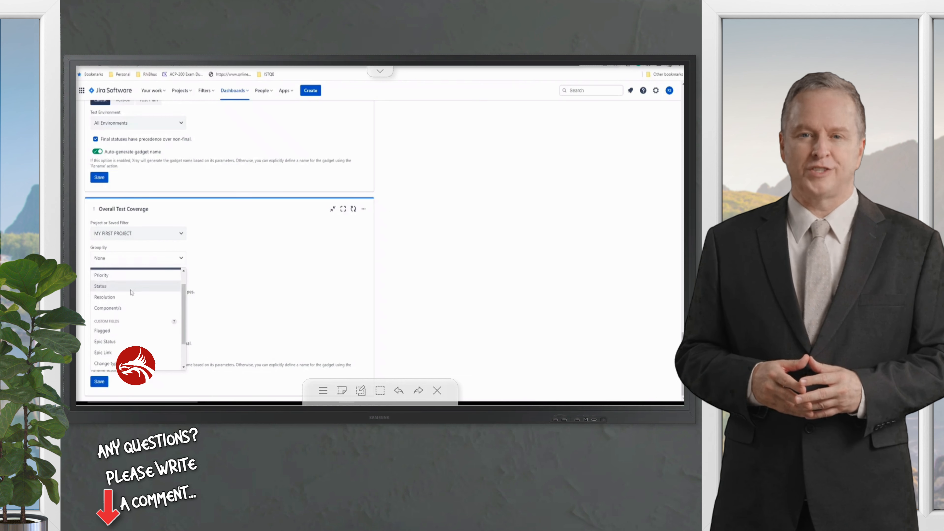
left_click(102, 274)
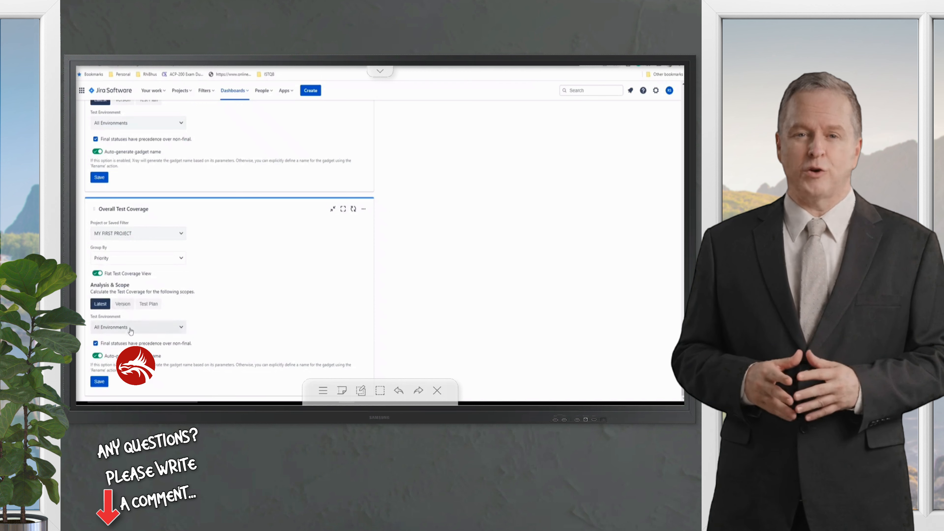
Try the Version and Test Plan scopes and test plan list, then return to Latest scope.
left_click(123, 303)
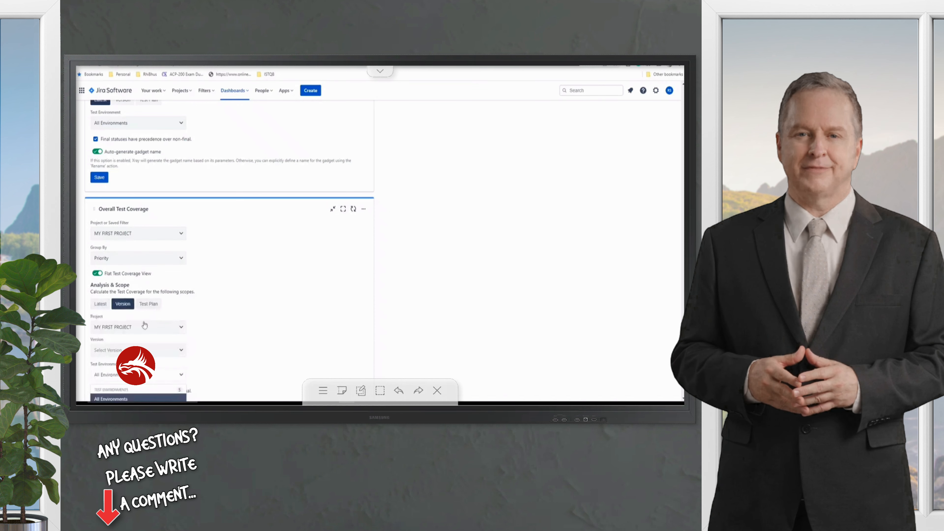
left_click(148, 304)
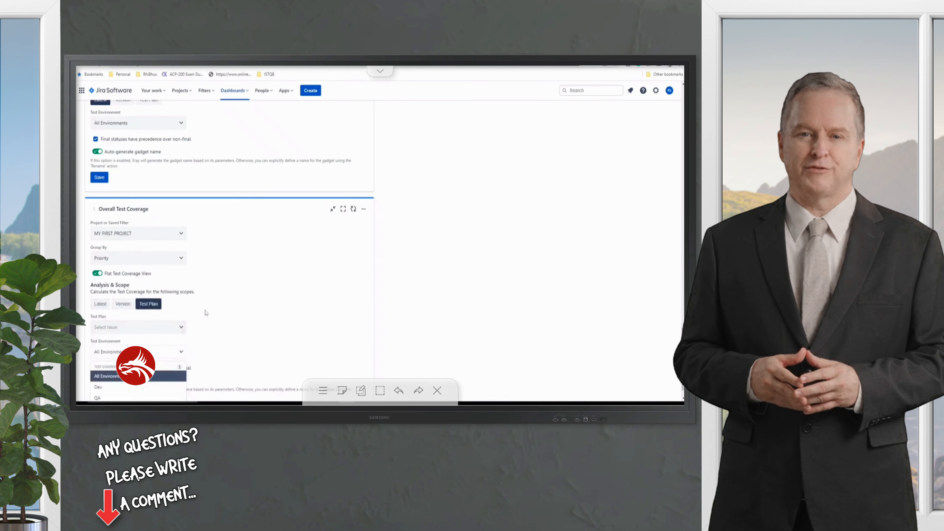
scroll("down", 3)
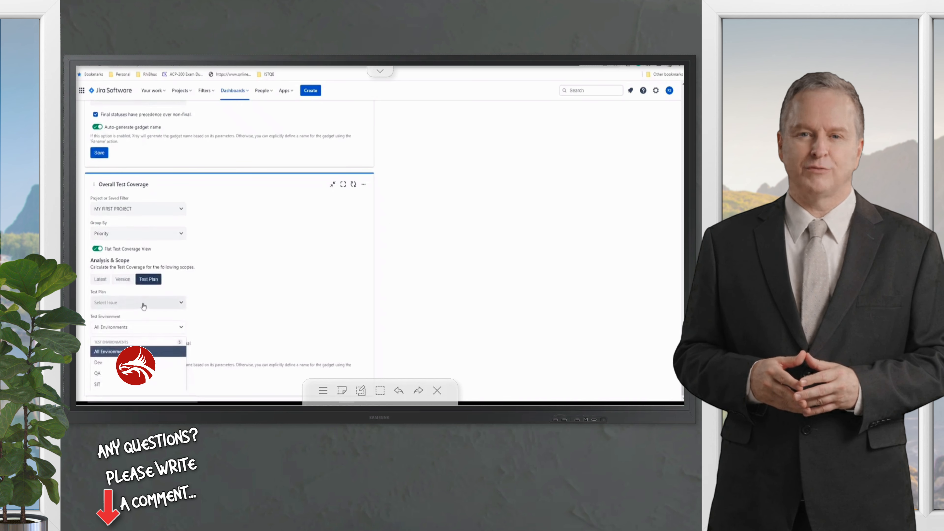
left_click(137, 302)
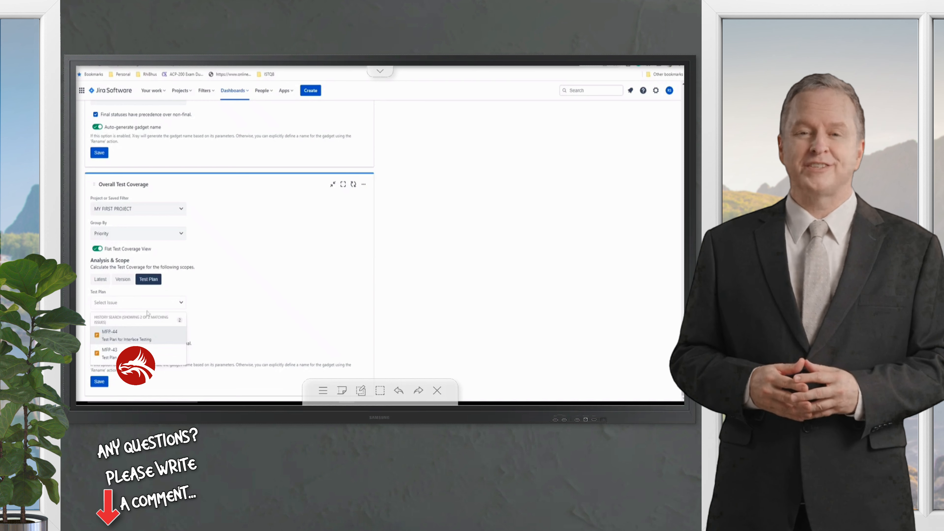
left_click(100, 303)
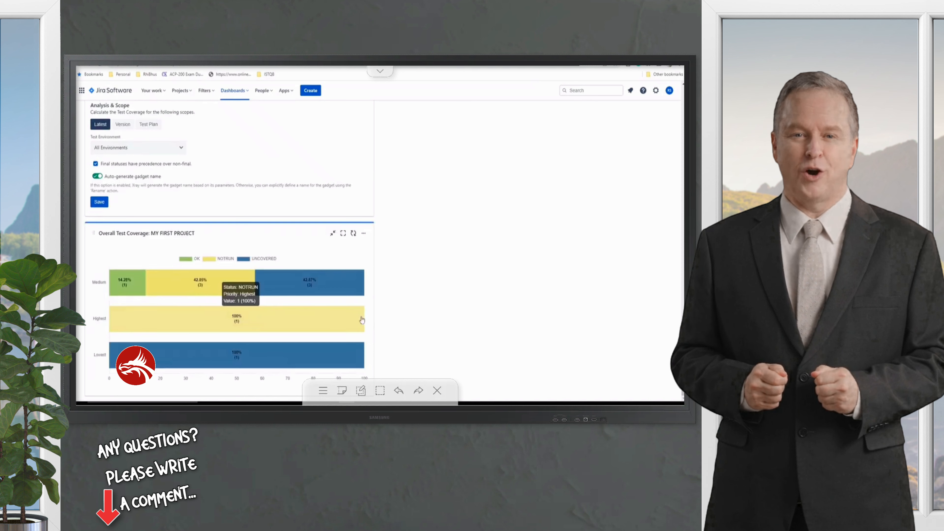
mouse_move(236, 384)
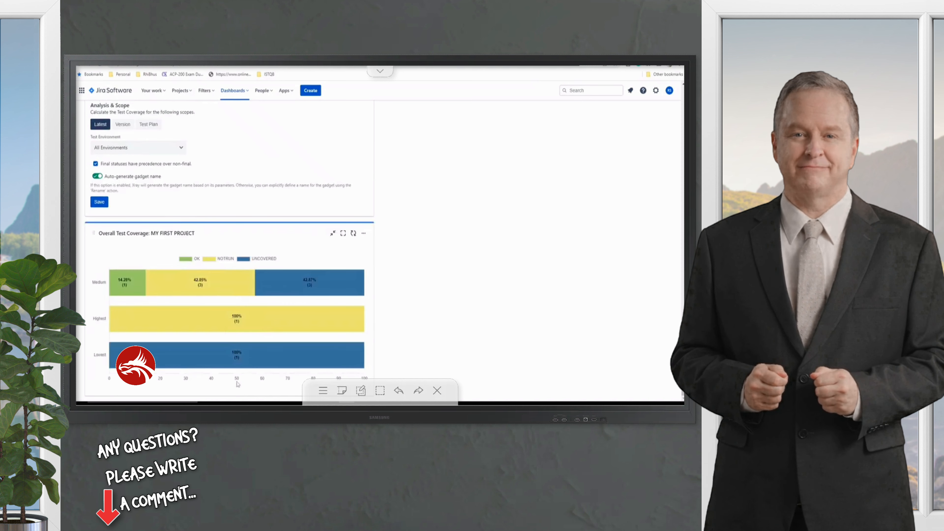
mouse_move(187, 318)
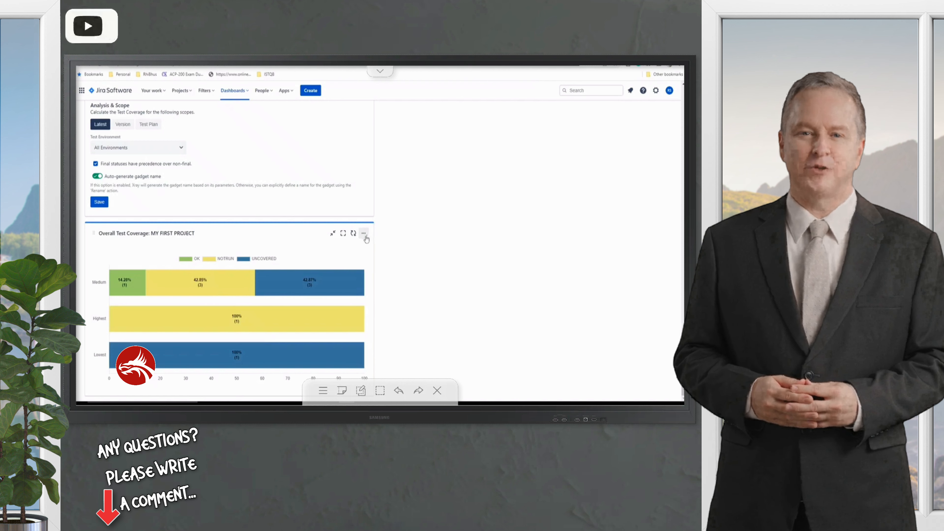
Show the coverage gadget's ••• options with highlight colours, configure and remove.
left_click(364, 234)
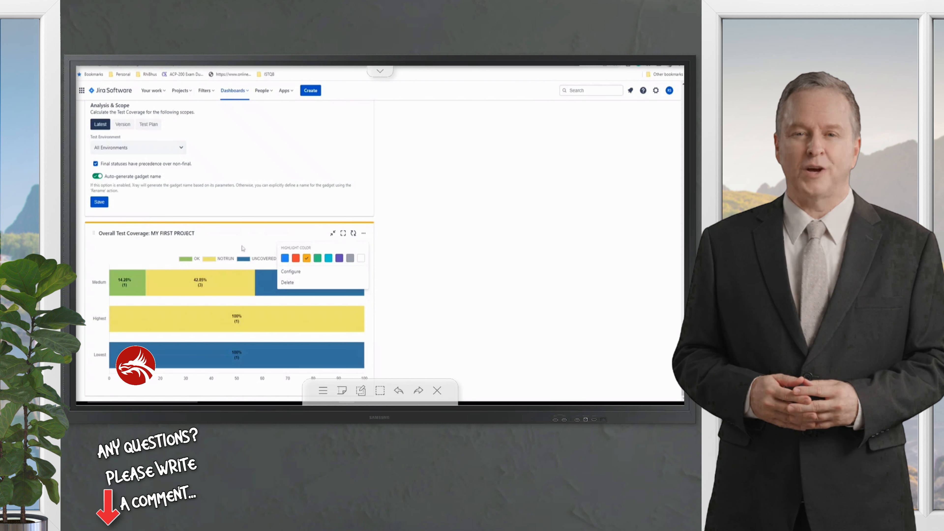
Dismiss the gadget's options, leaving the priority coverage chart unchanged.
left_click(354, 233)
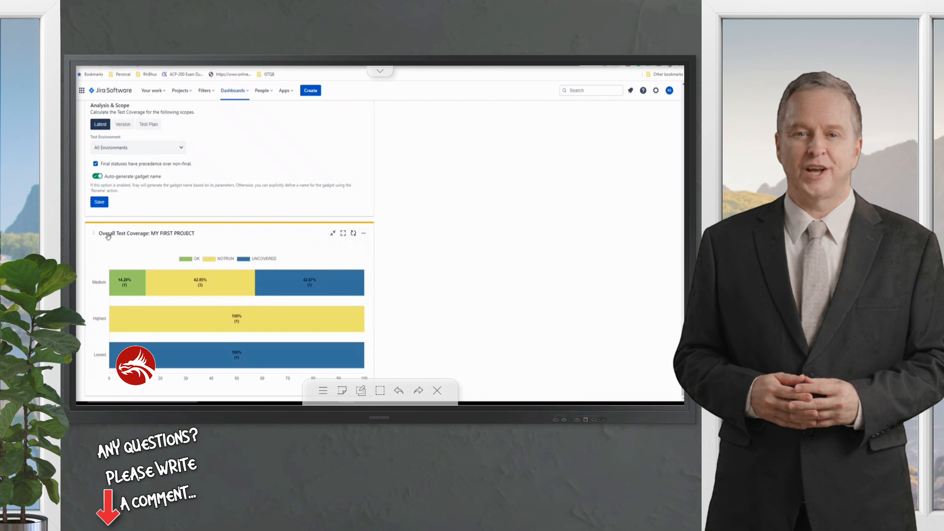
mouse_move(364, 235)
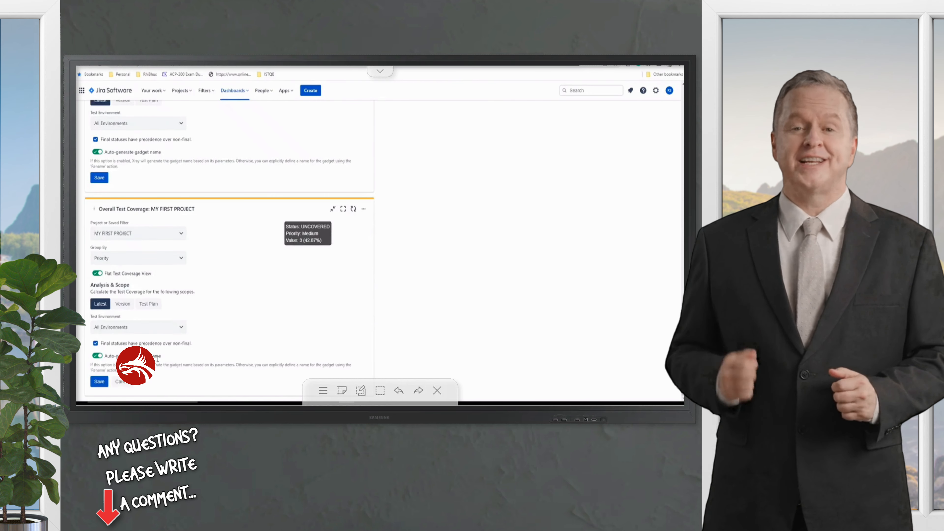
Reconfigure the coverage gadget, re-select Group By Priority and save it again.
left_click(97, 355)
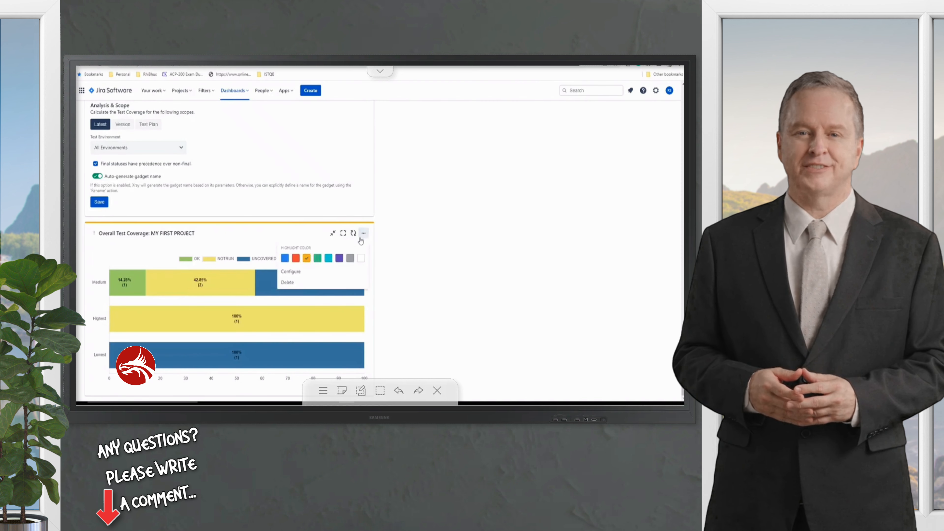
left_click(290, 271)
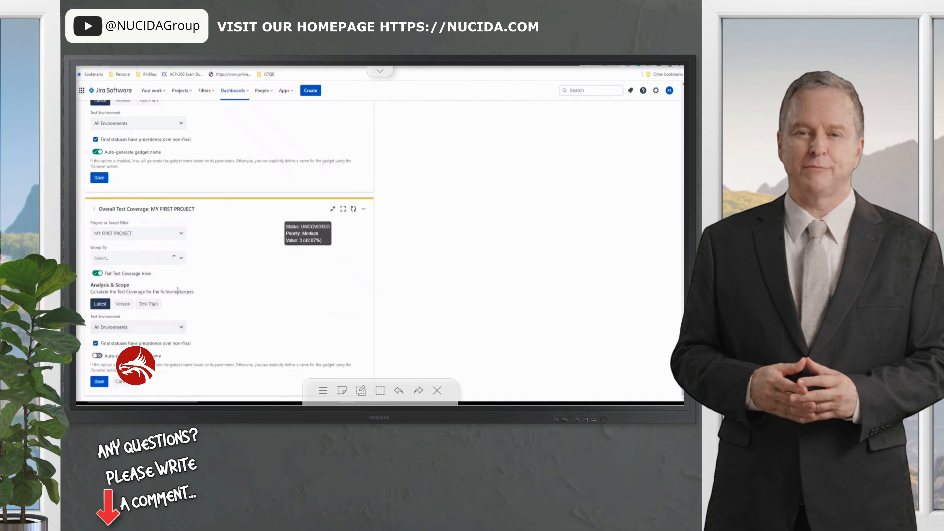
left_click(137, 258)
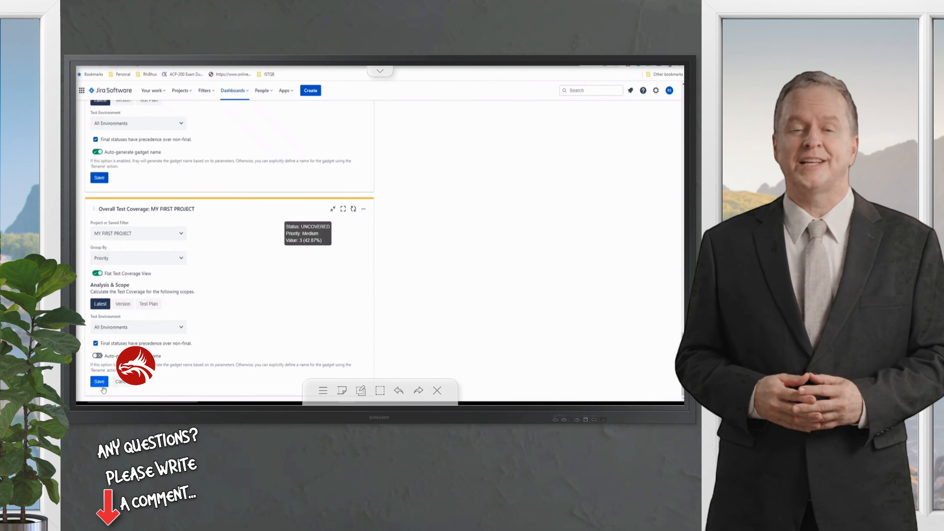
left_click(99, 381)
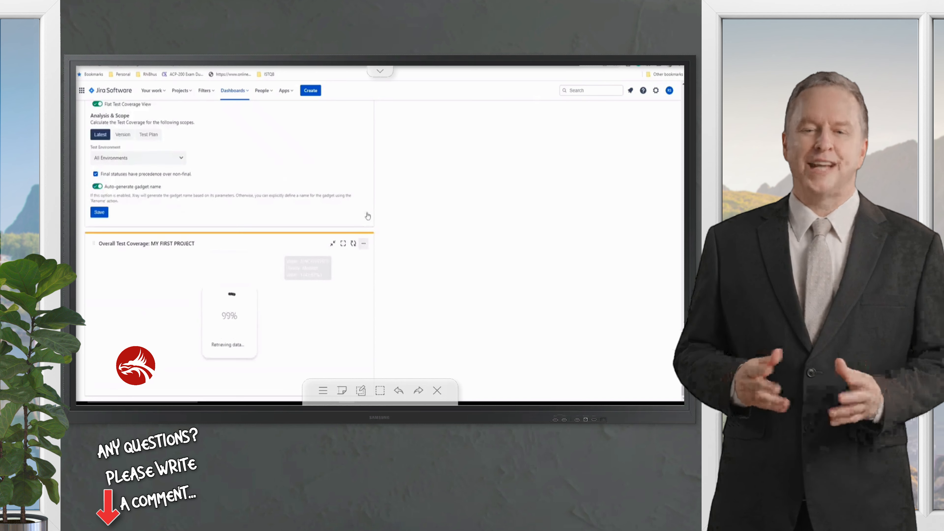
Add another unconfigured Overall Test Coverage gadget above the priority chart.
left_click(363, 243)
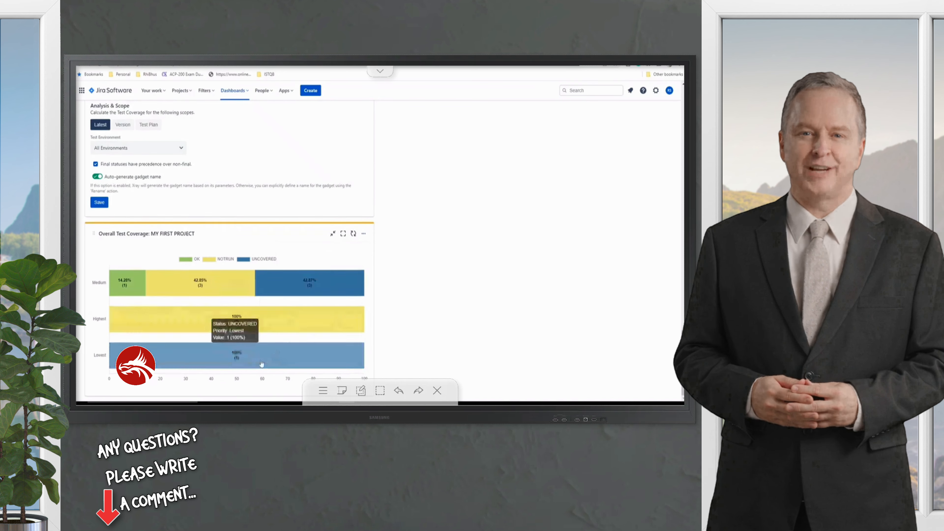
scroll("down", 3)
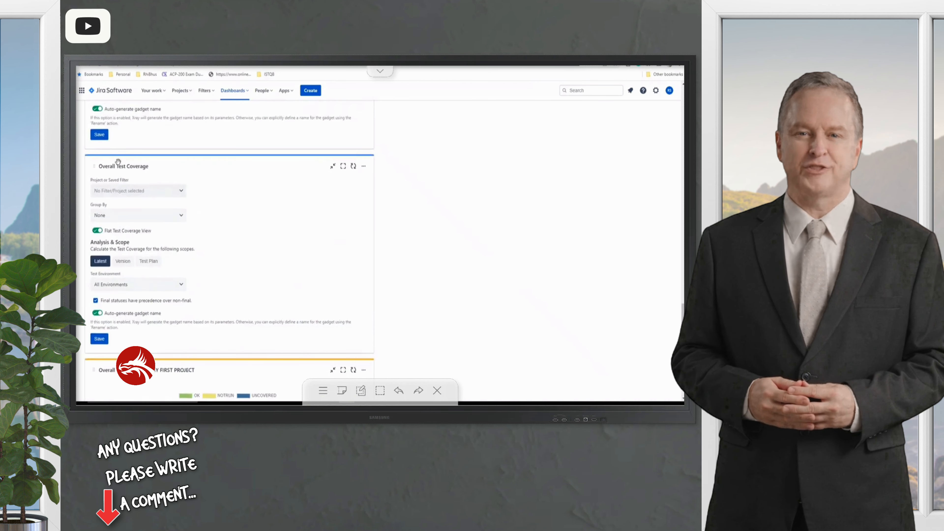
Set the second coverage gadget to MY FIRST PROJECT grouped by Status.
scroll("down", 3)
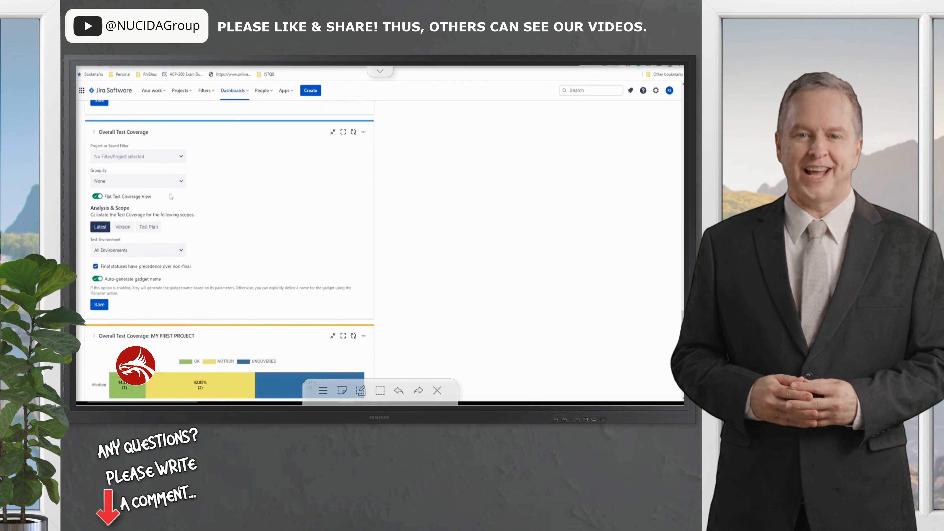
left_click(137, 157)
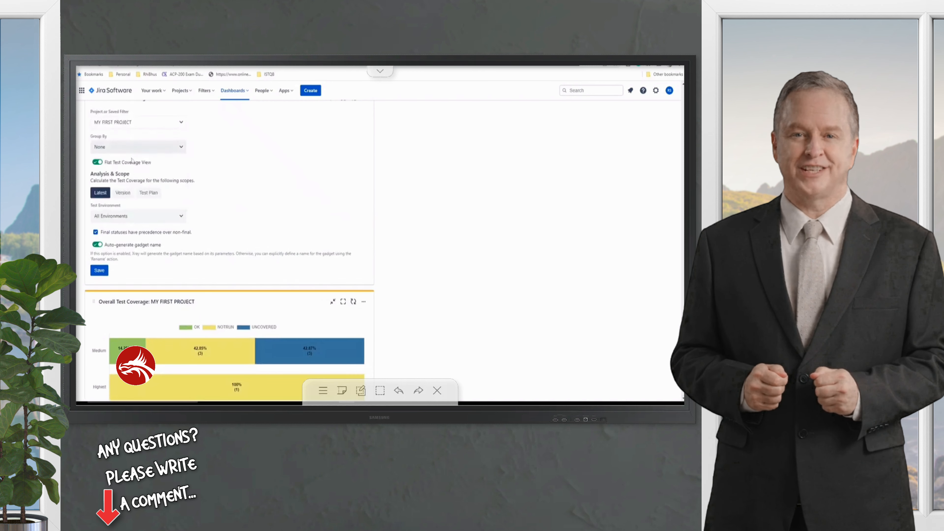
left_click(137, 146)
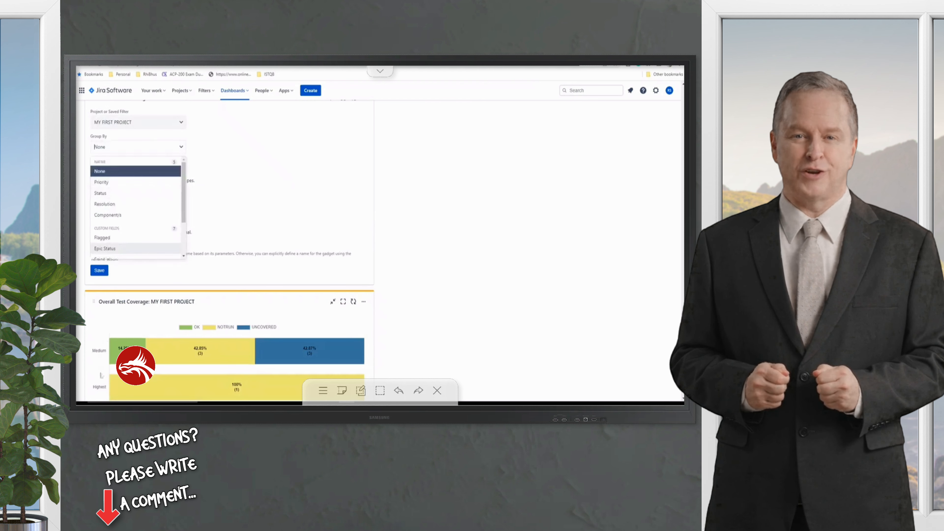
left_click(99, 193)
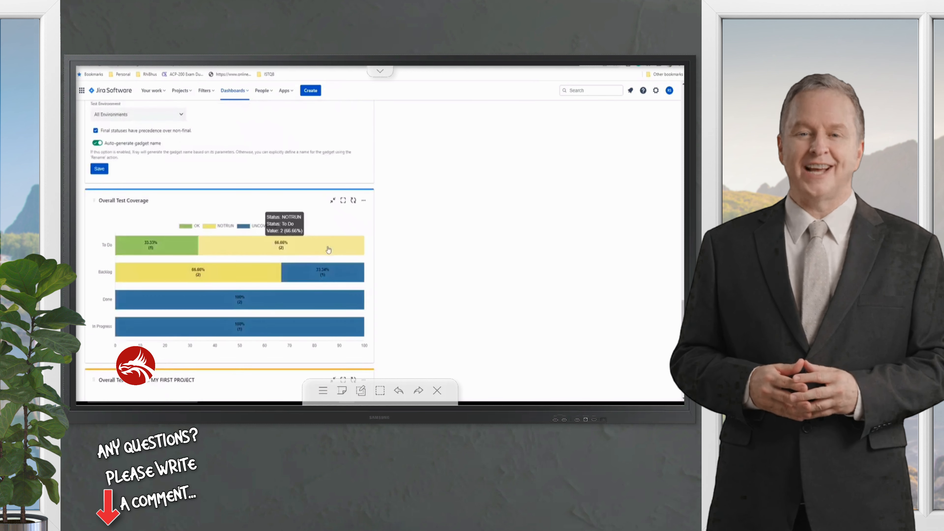
scroll("down", 3)
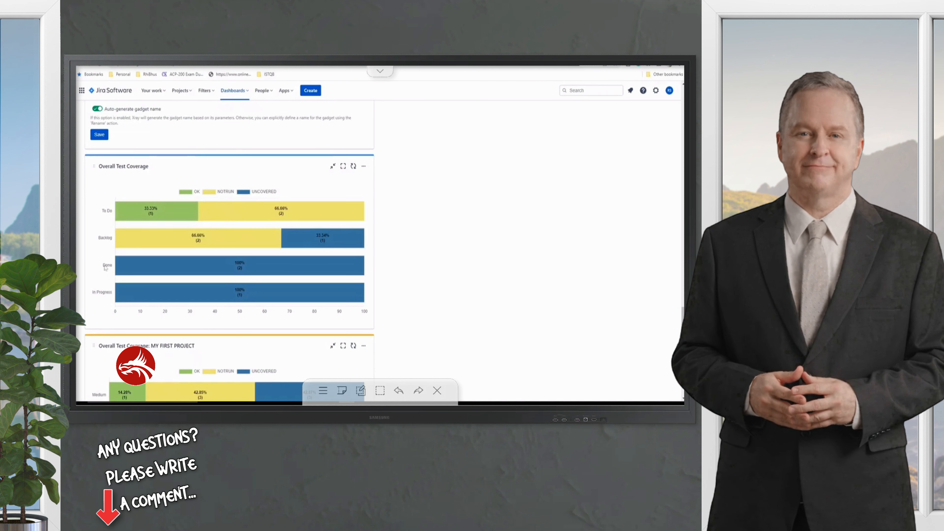
scroll("down", 3)
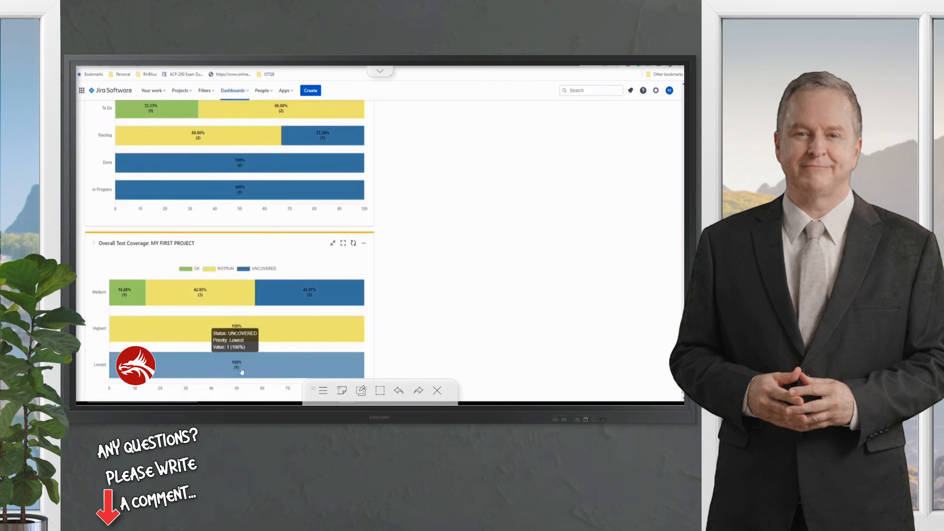
Rename the status coverage gadget to 'Test Coverage - Status' via its options menu.
scroll("down", 3)
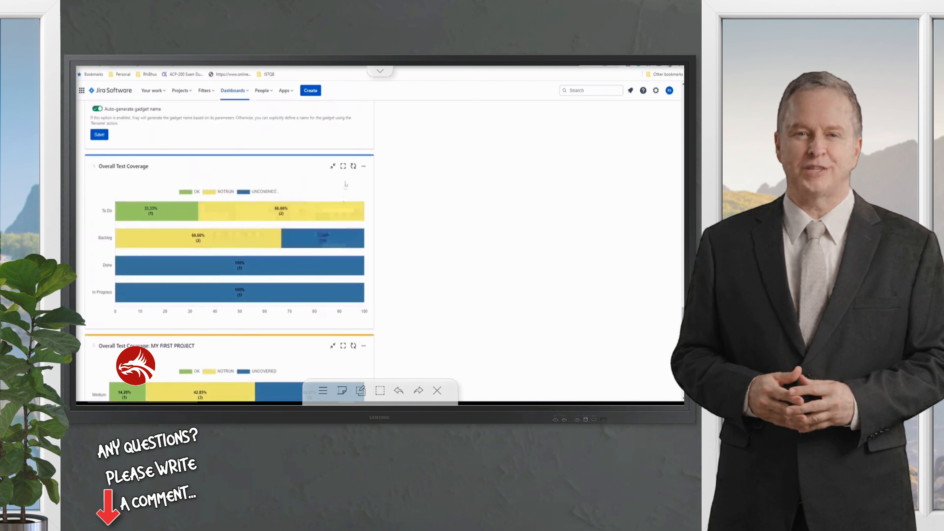
left_click(364, 166)
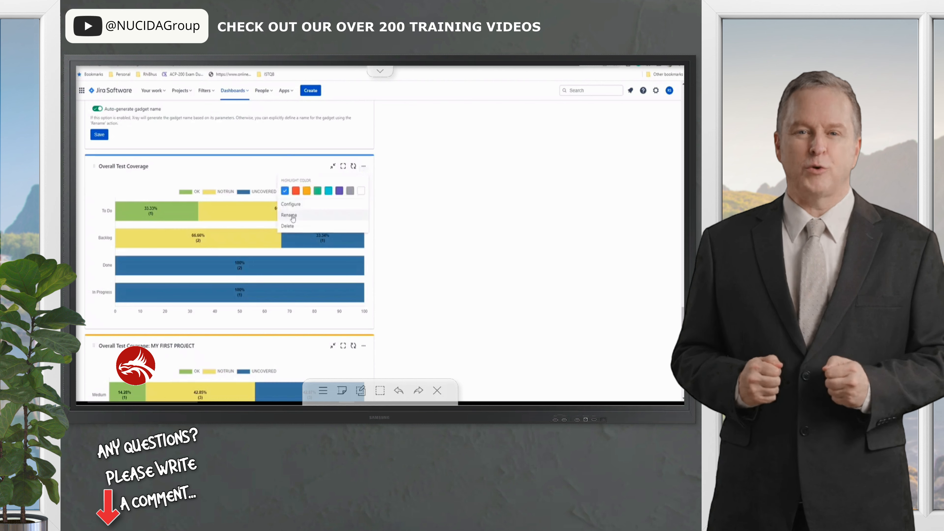
mouse_move(322, 360)
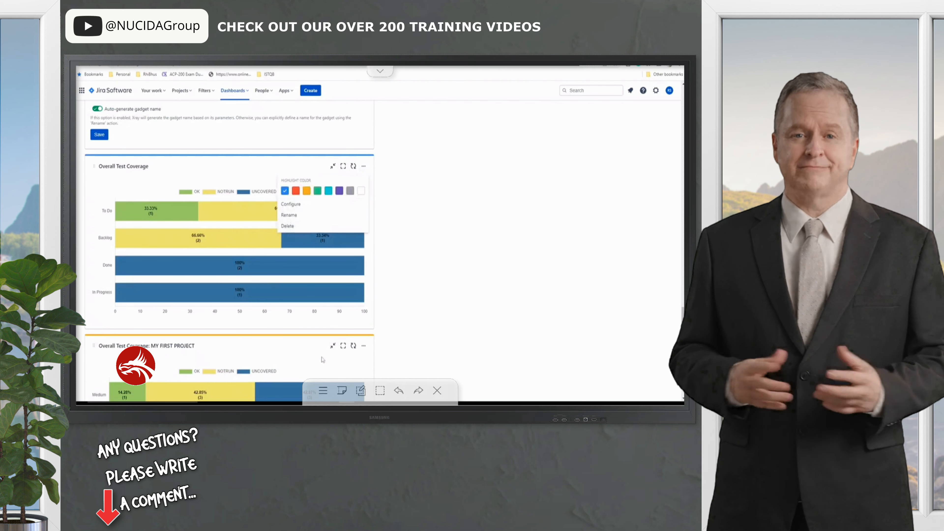
left_click(289, 215)
type("Test Coverage -")
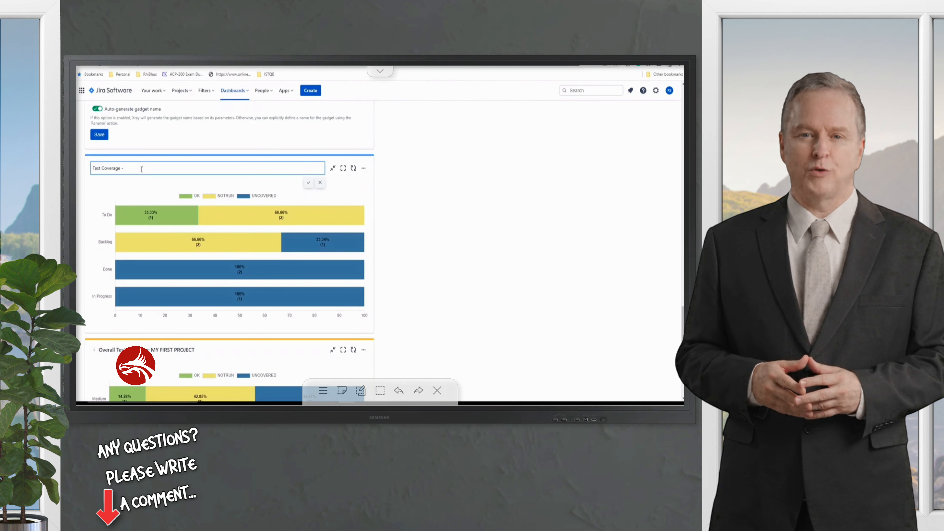
type("Status")
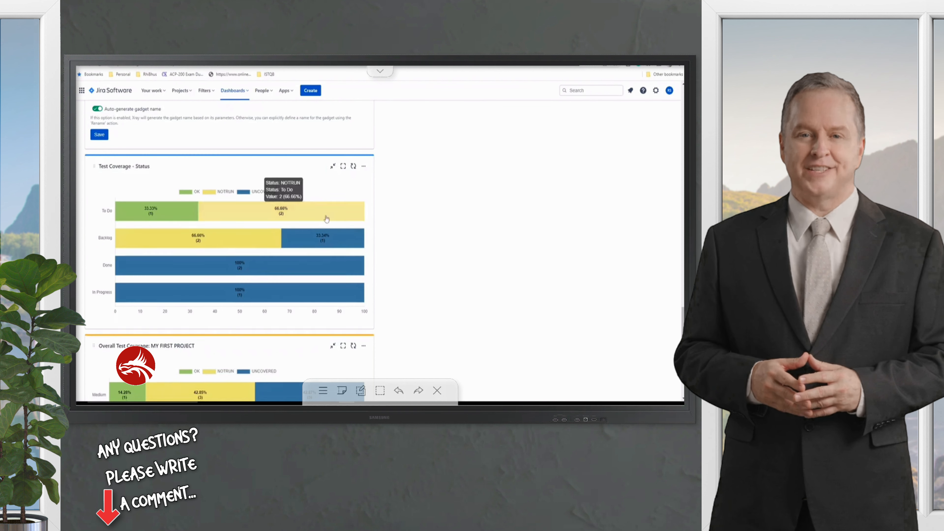
scroll("down", 3)
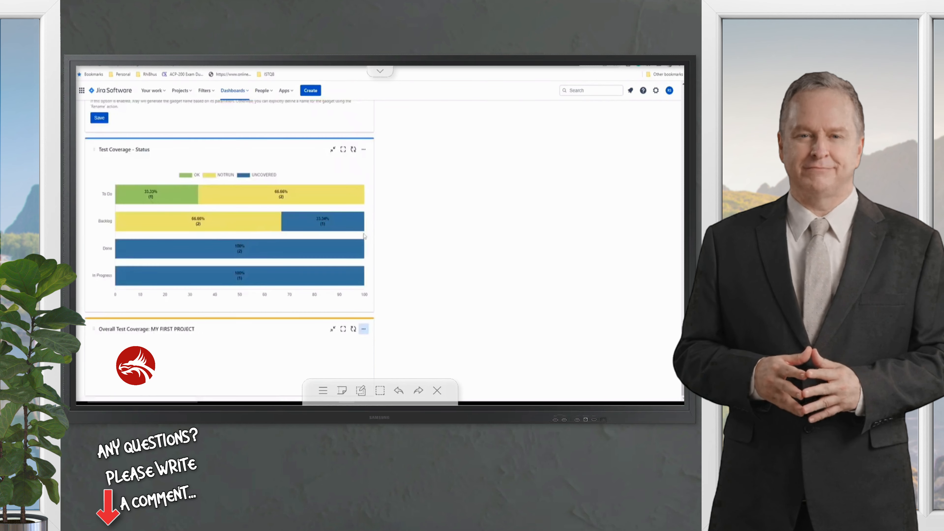
scroll("down", 3)
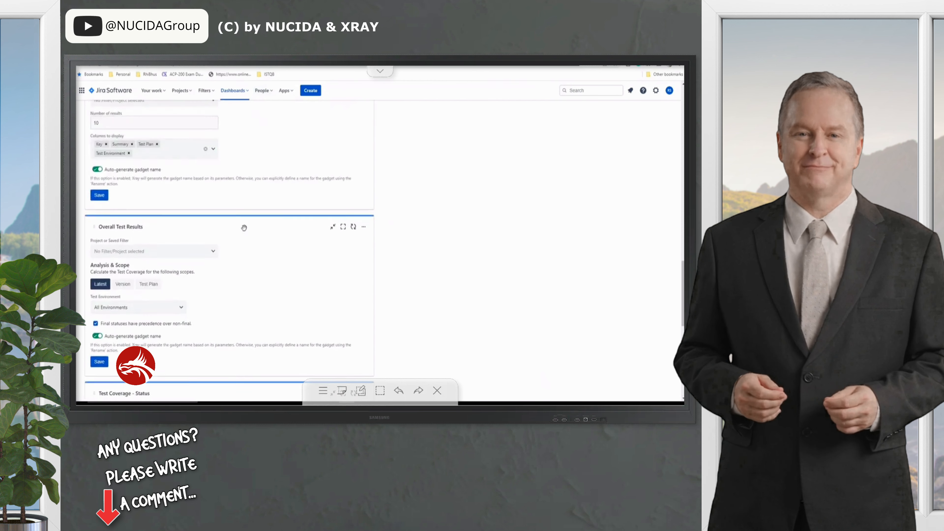
Configure Overall Test Results for MY FIRST PROJECT, scope Latest, auto-naming off, and save.
left_click(153, 253)
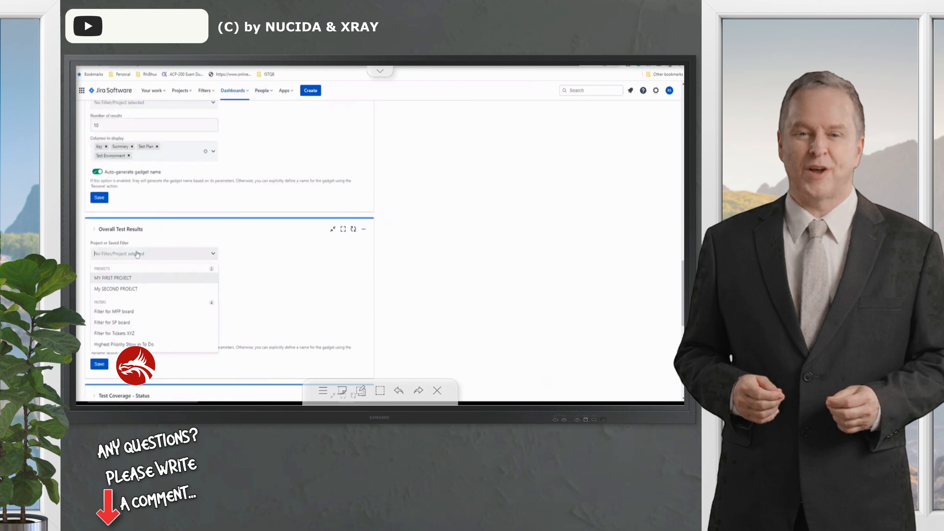
left_click(112, 277)
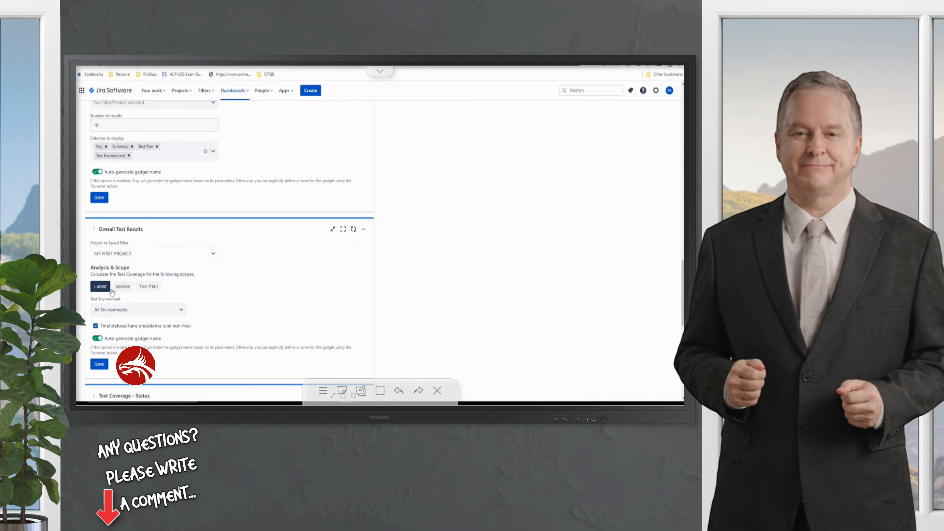
left_click(96, 338)
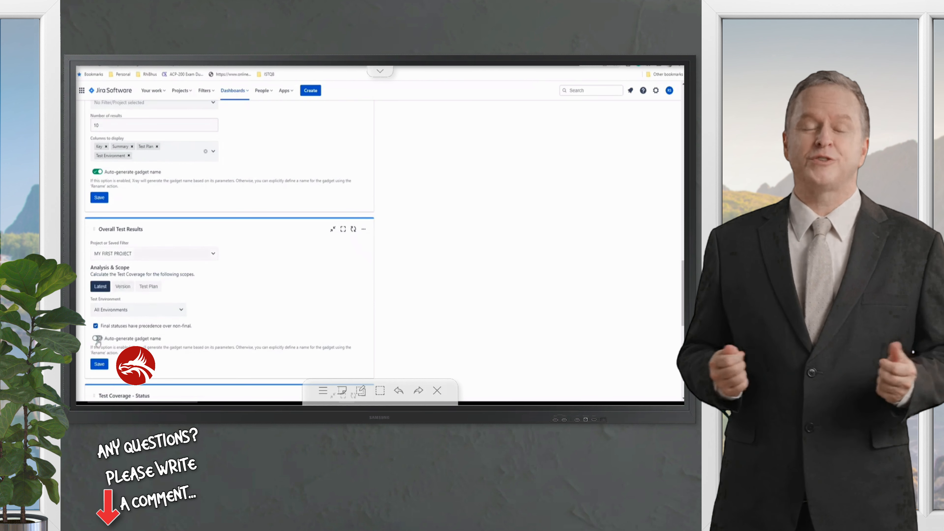
left_click(99, 364)
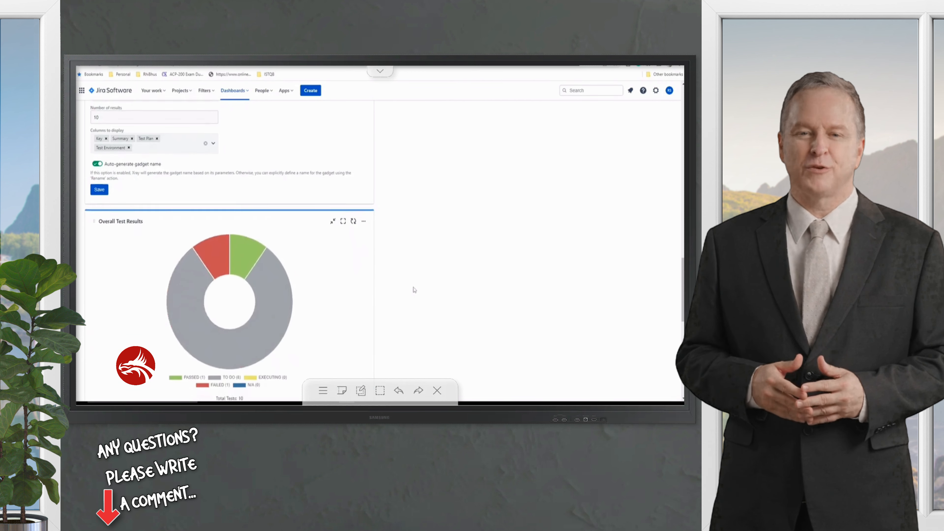
scroll("down", 3)
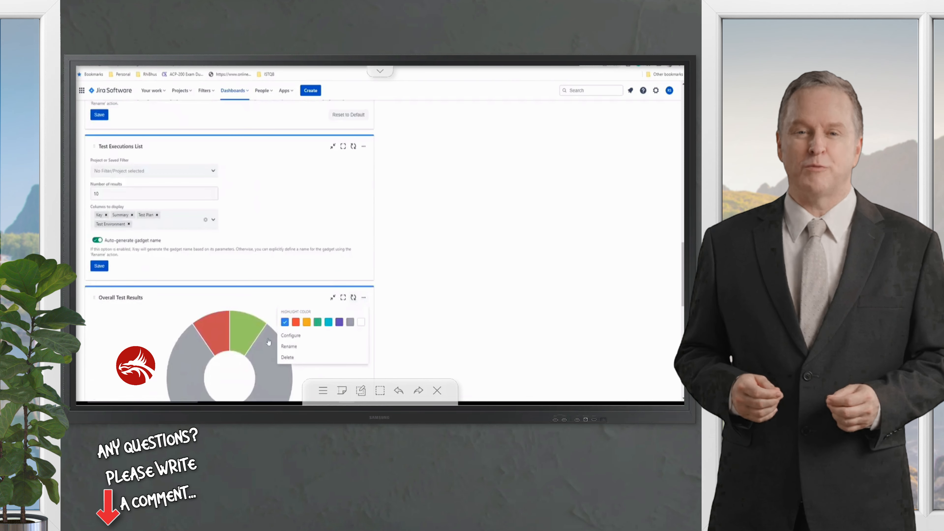
mouse_move(416, 265)
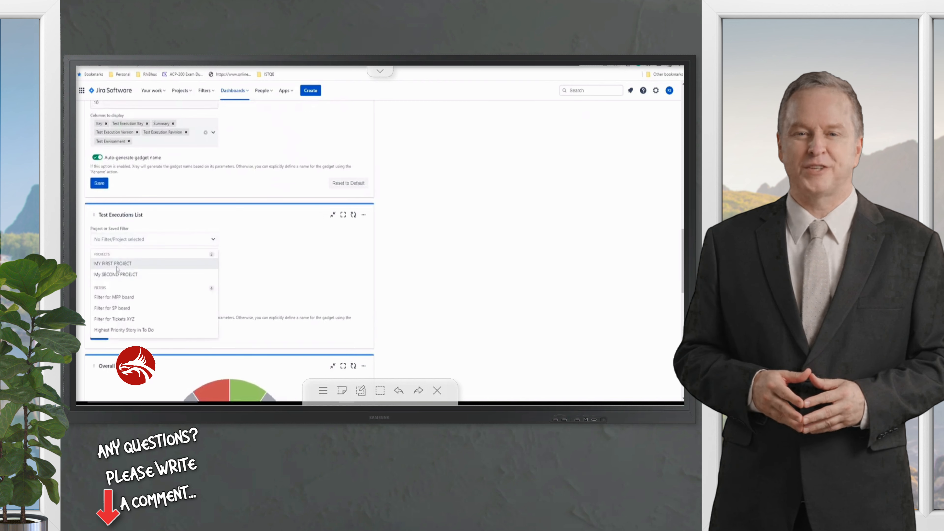
Set Test Executions List to MY FIRST PROJECT with Begin Date and Environment columns, and save.
left_click(112, 263)
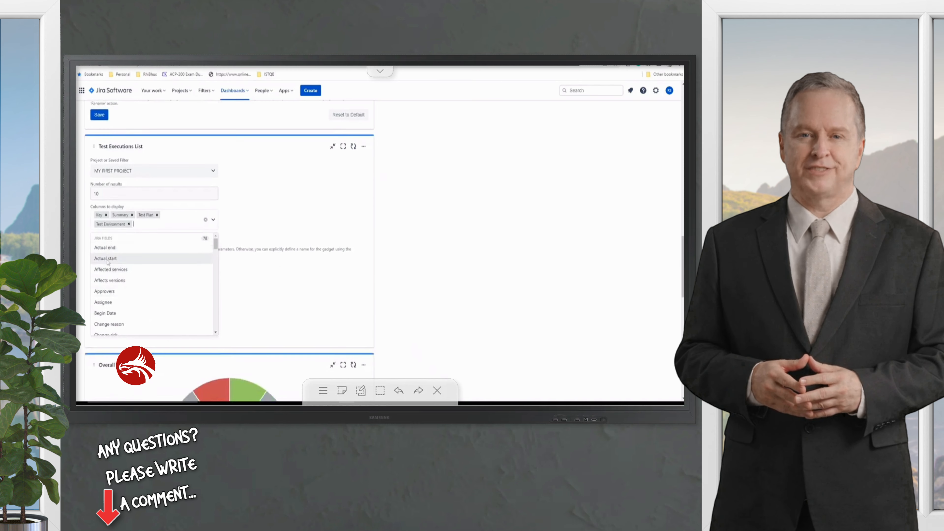
scroll("down", 3)
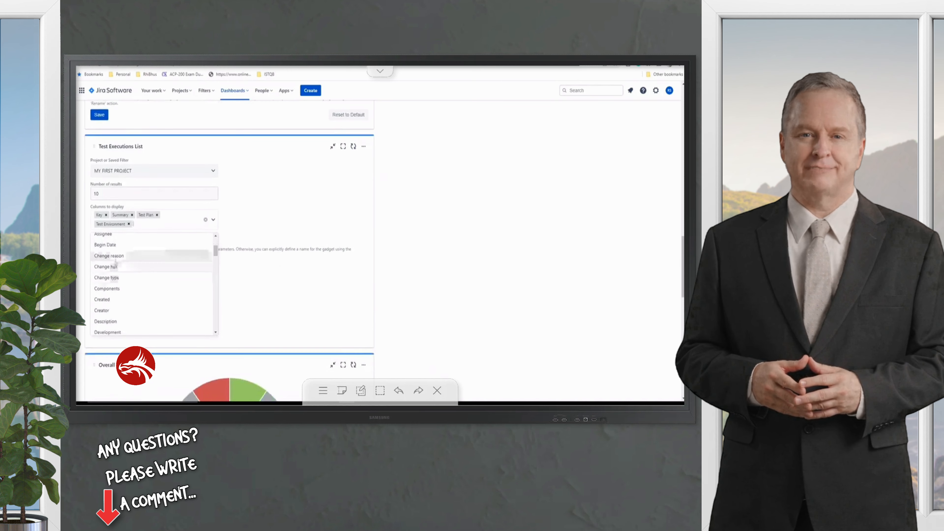
left_click(104, 244)
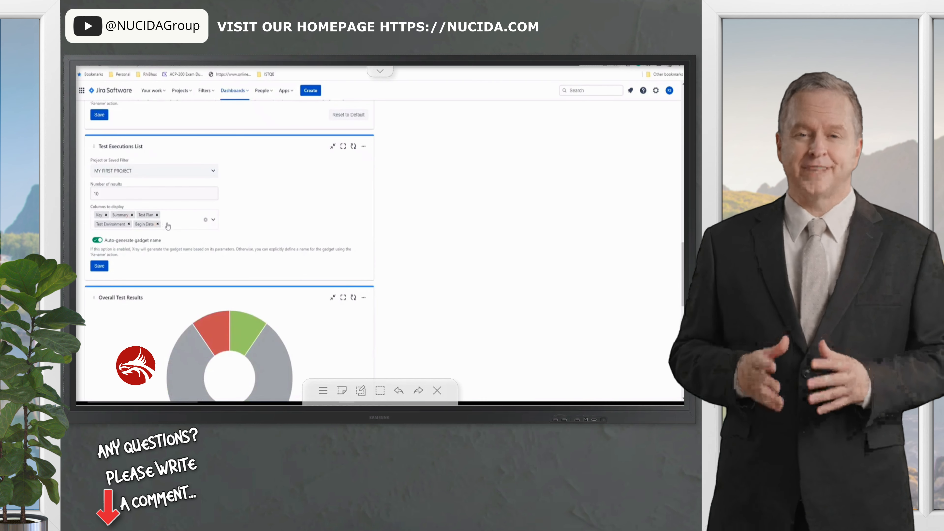
left_click(213, 219)
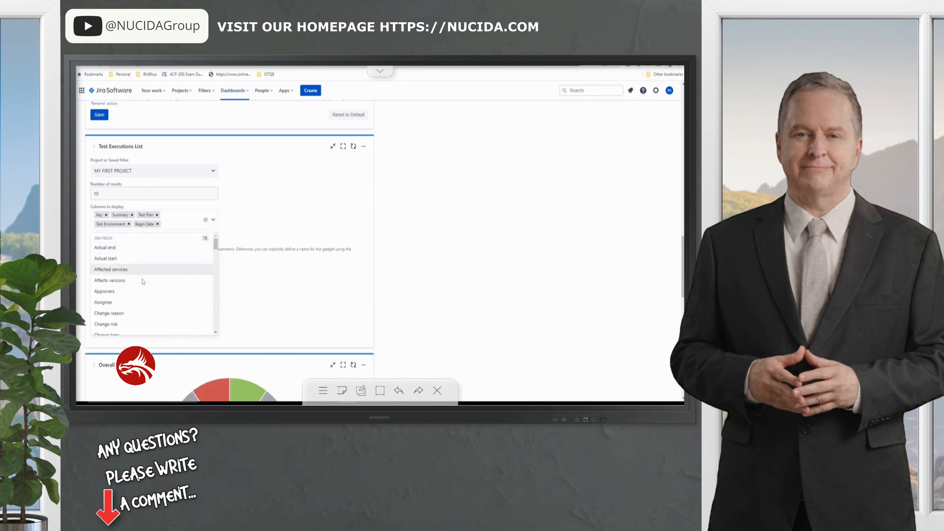
scroll("down", 3)
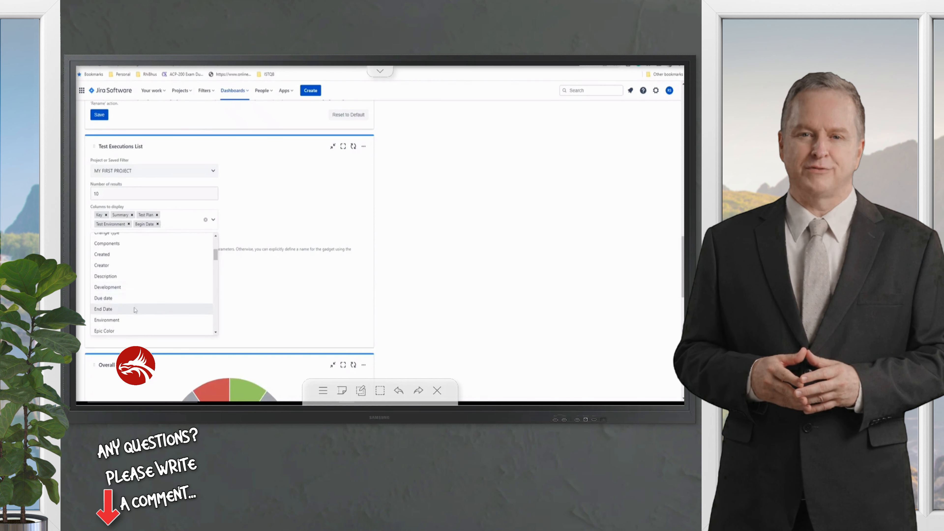
left_click(107, 320)
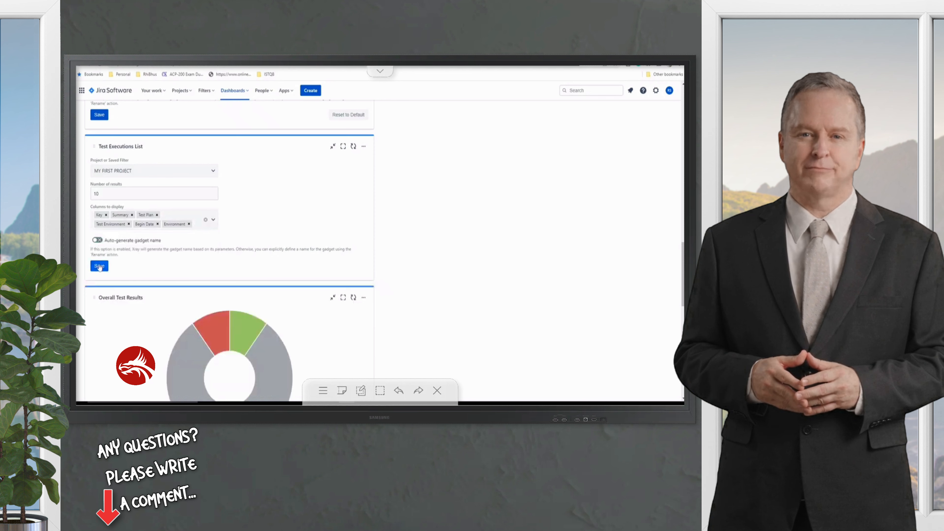
left_click(99, 266)
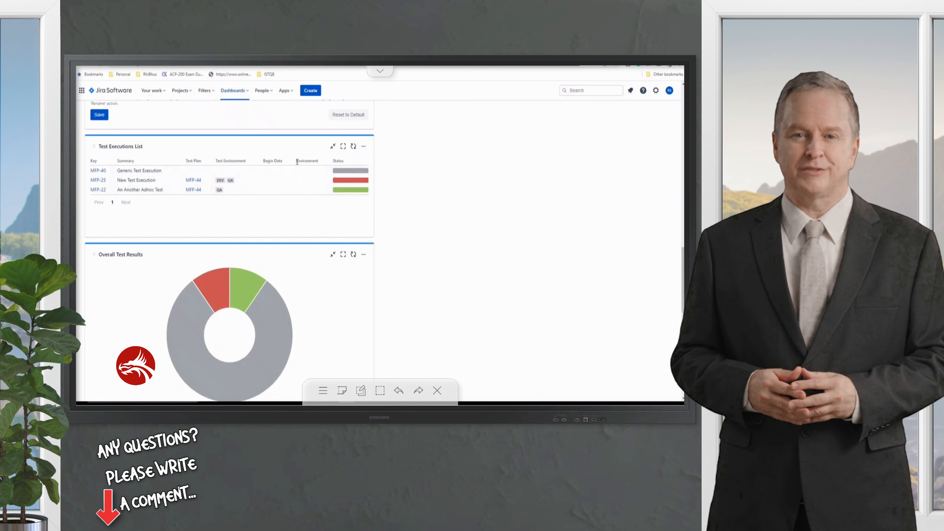
double_click(306, 160)
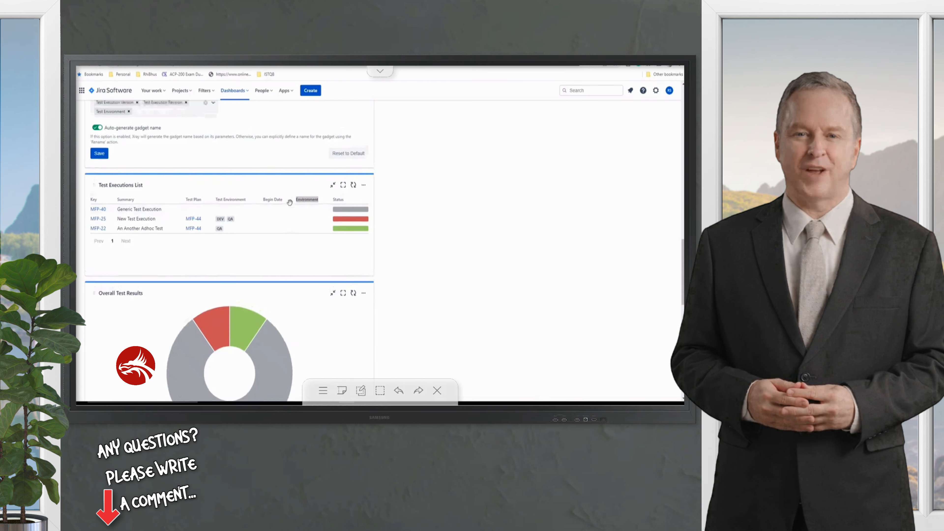
scroll("down", 3)
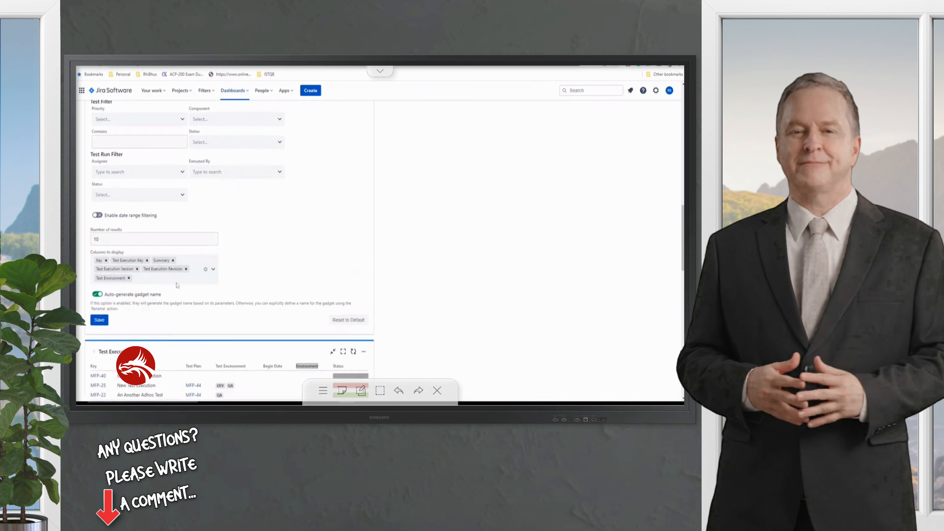
scroll("down", 3)
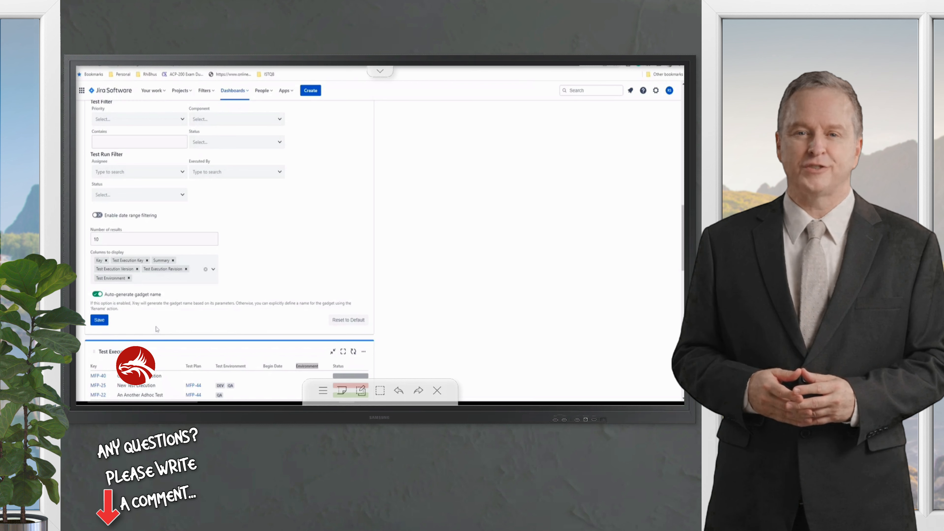
scroll("down", 3)
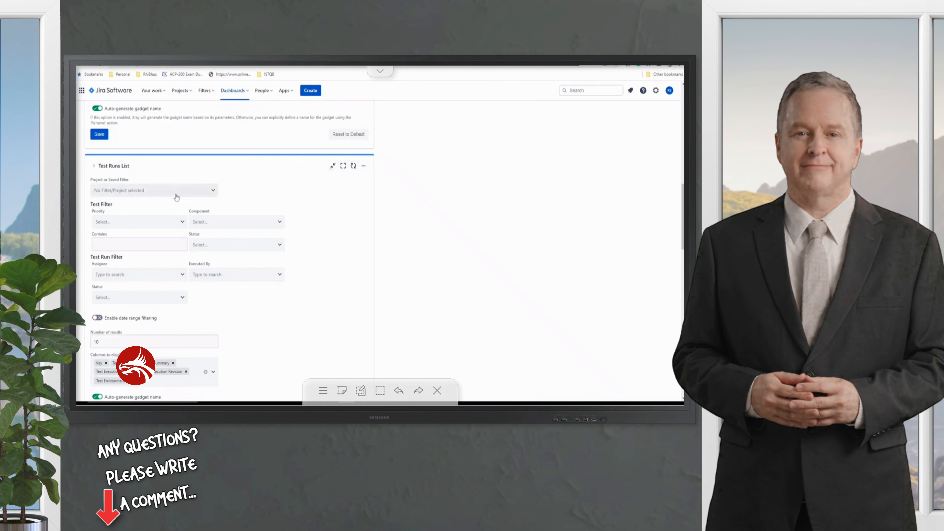
Choose MY FIRST PROJECT for the Test Runs List and review its Priority filter options.
left_click(153, 190)
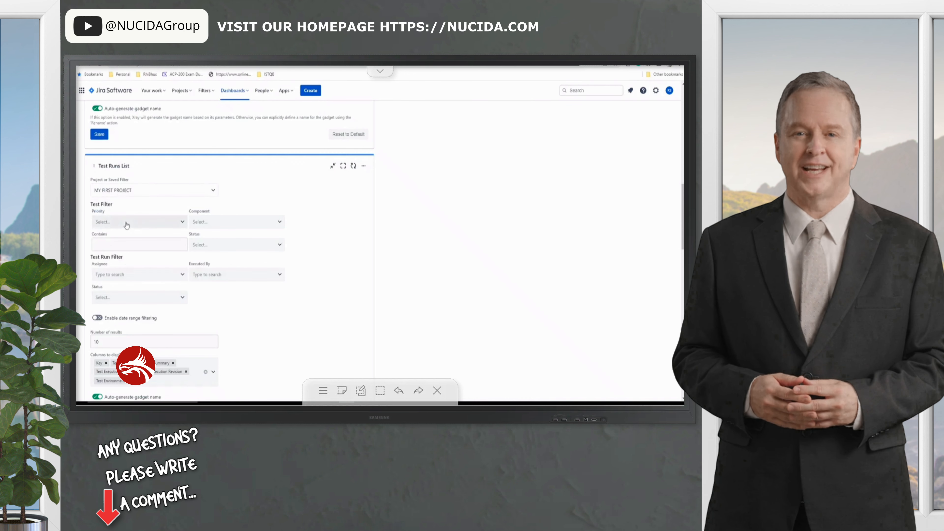
left_click(138, 222)
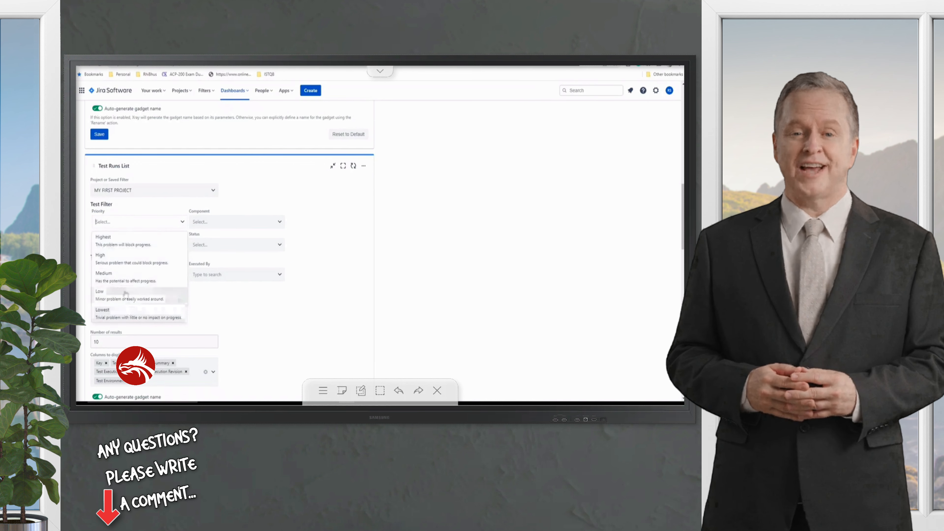
left_click(102, 237)
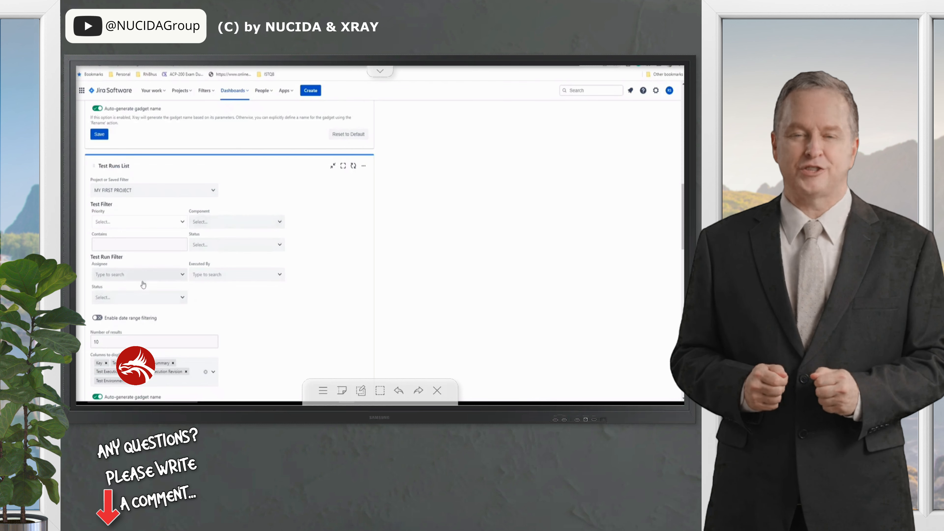
mouse_move(291, 288)
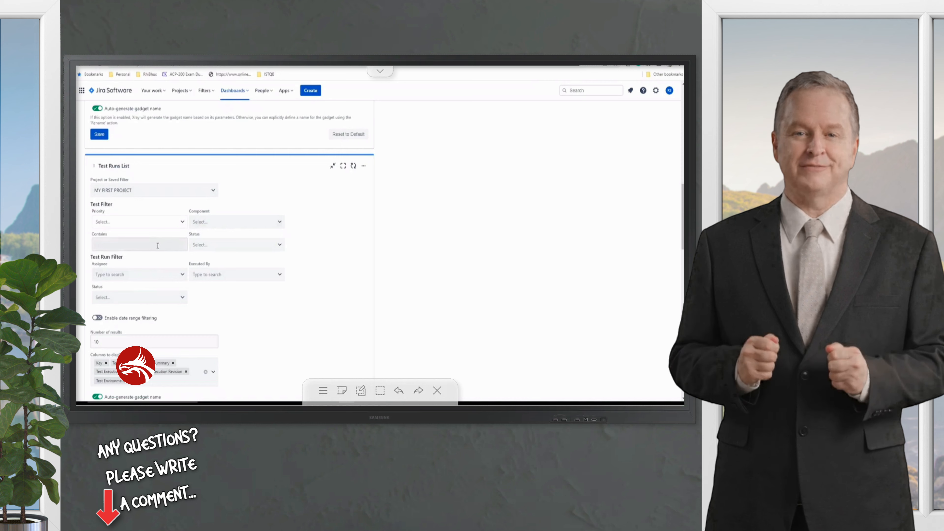
mouse_move(196, 307)
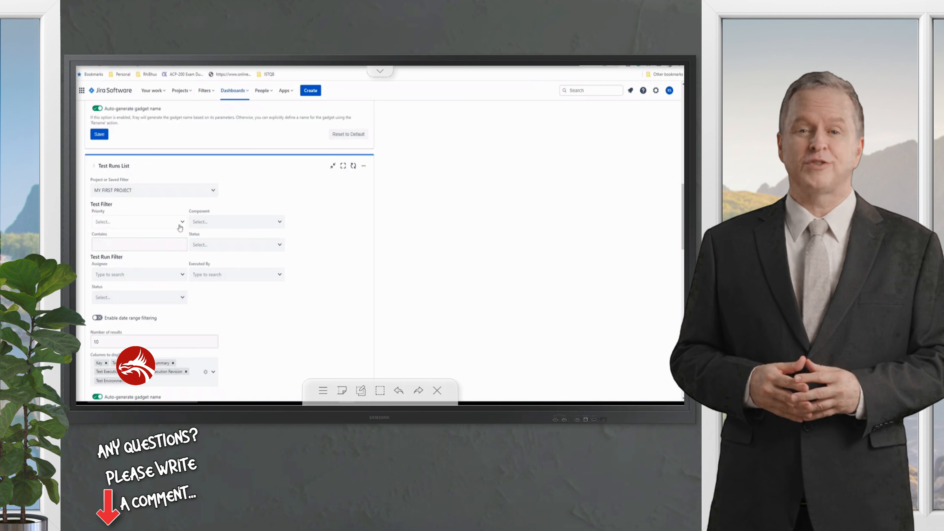
left_click(139, 222)
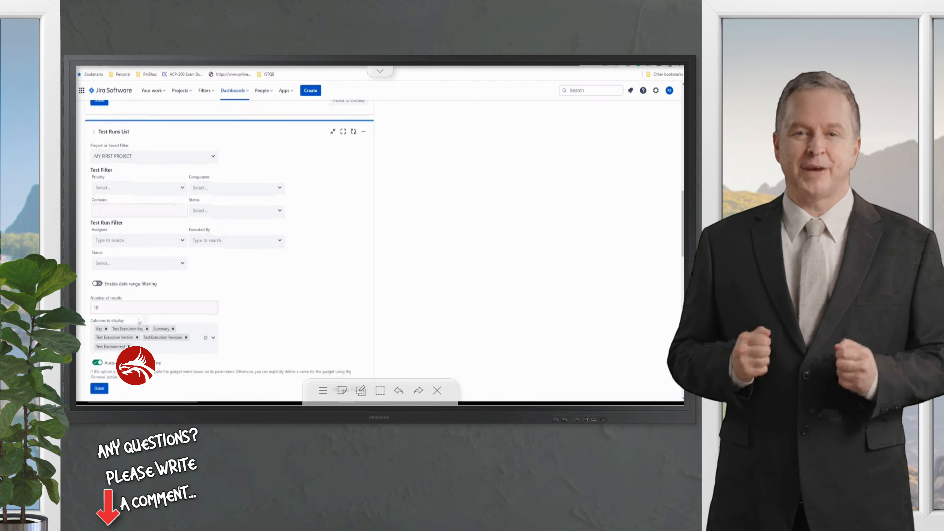
Toggle date range filtering on and back off, then save the Test Runs List settings.
left_click(97, 284)
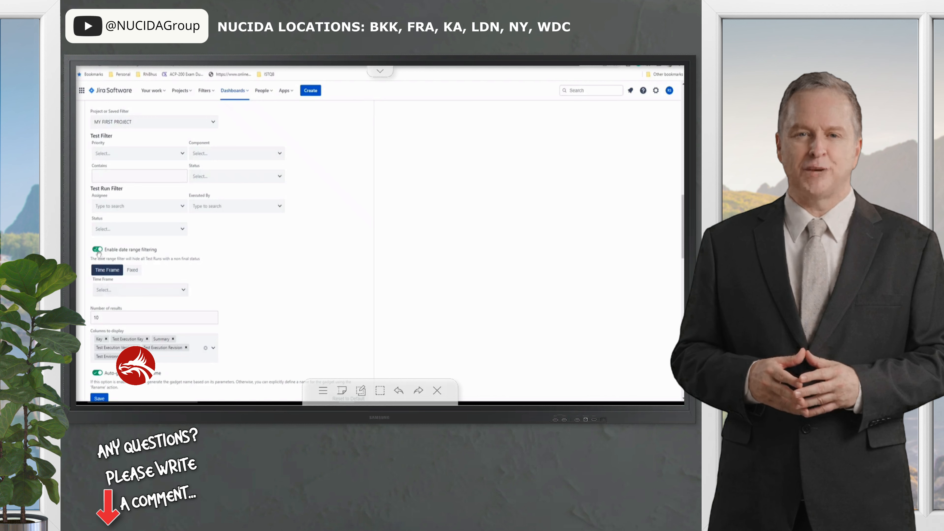
left_click(96, 250)
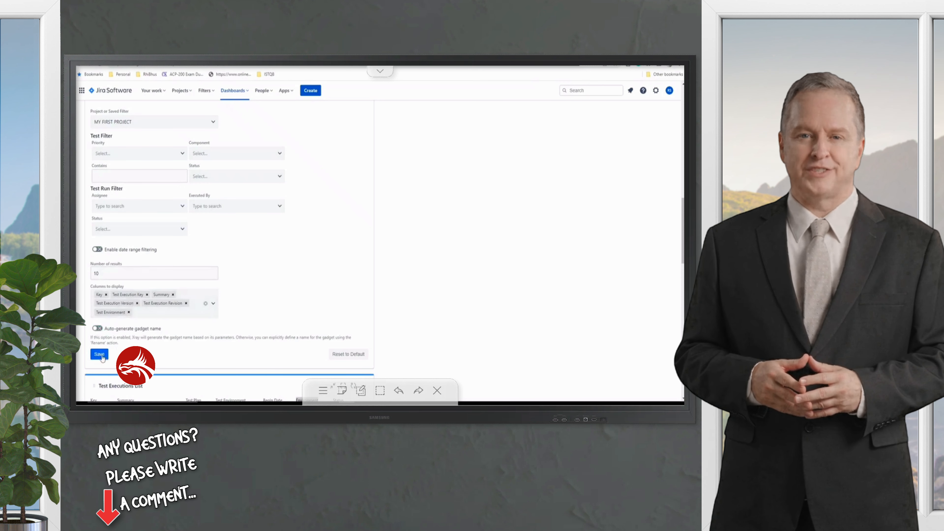
left_click(98, 354)
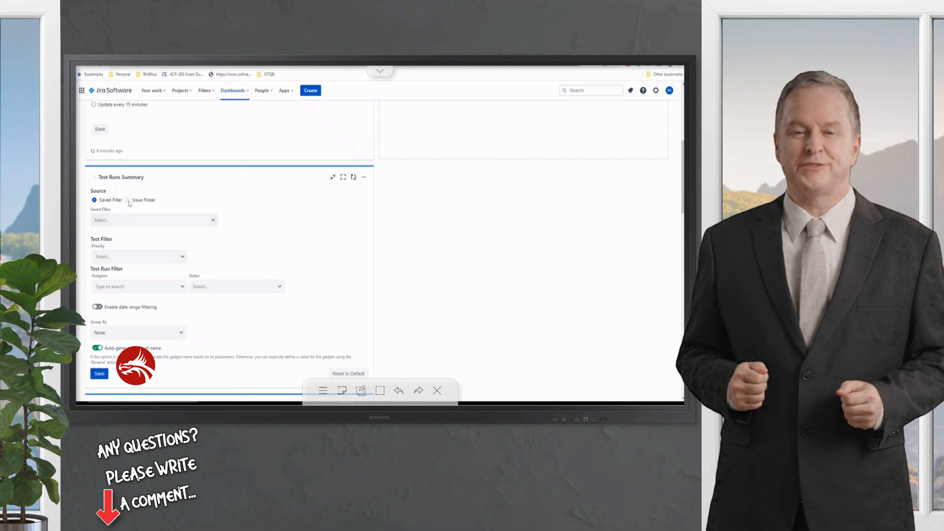
Source the Test Runs Summary from specific issues MFP-44 and MFP-43.
left_click(128, 201)
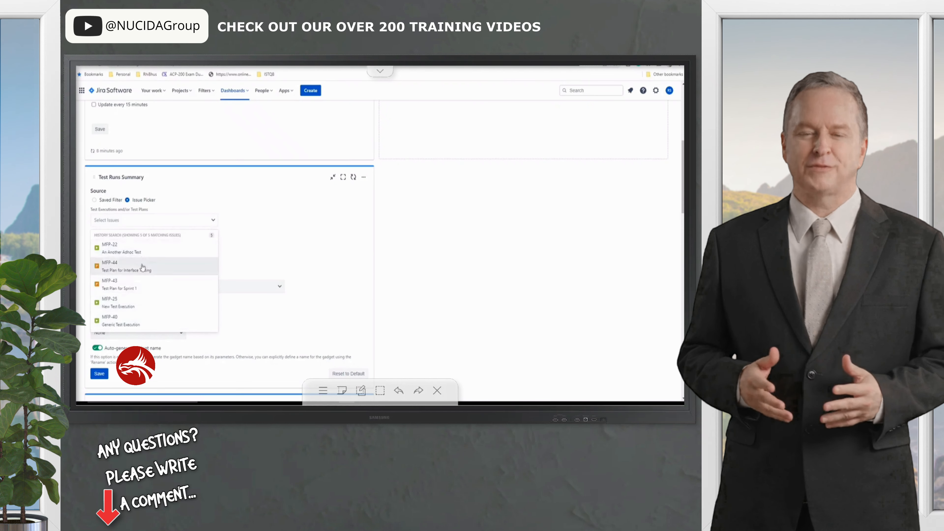
left_click(154, 266)
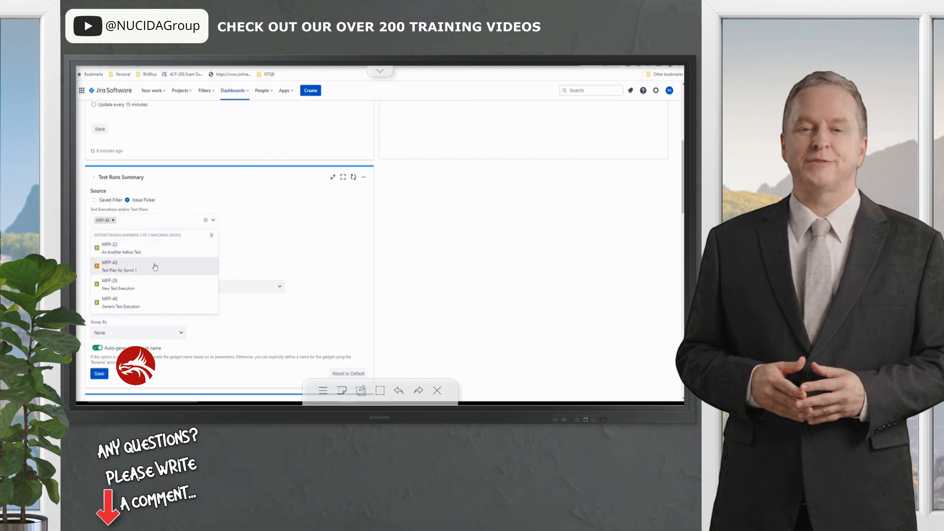
left_click(118, 266)
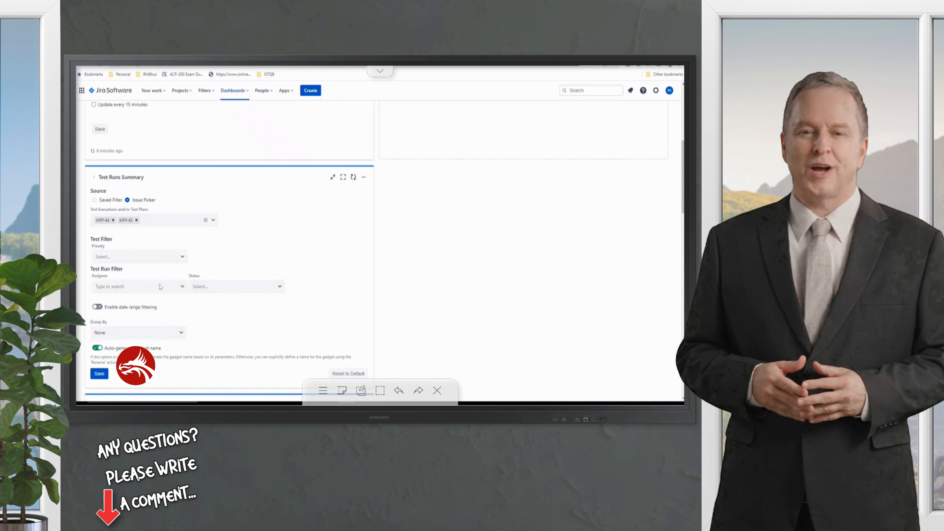
scroll("down", 3)
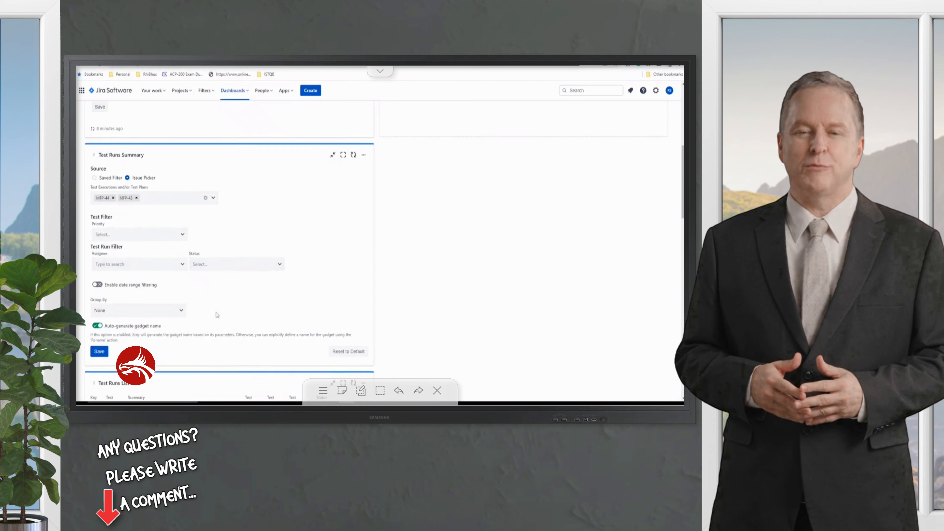
Group the Test Runs Summary by Priority and save its settings.
left_click(137, 276)
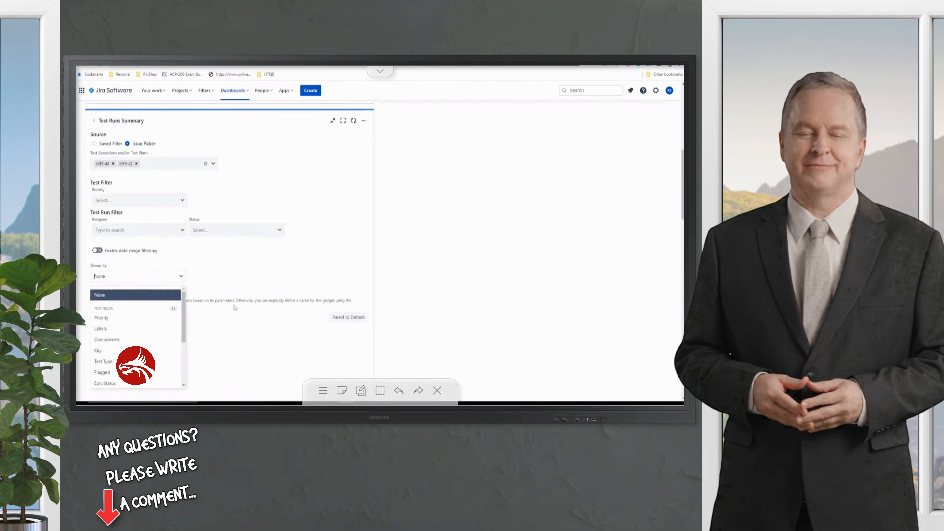
scroll("down", 3)
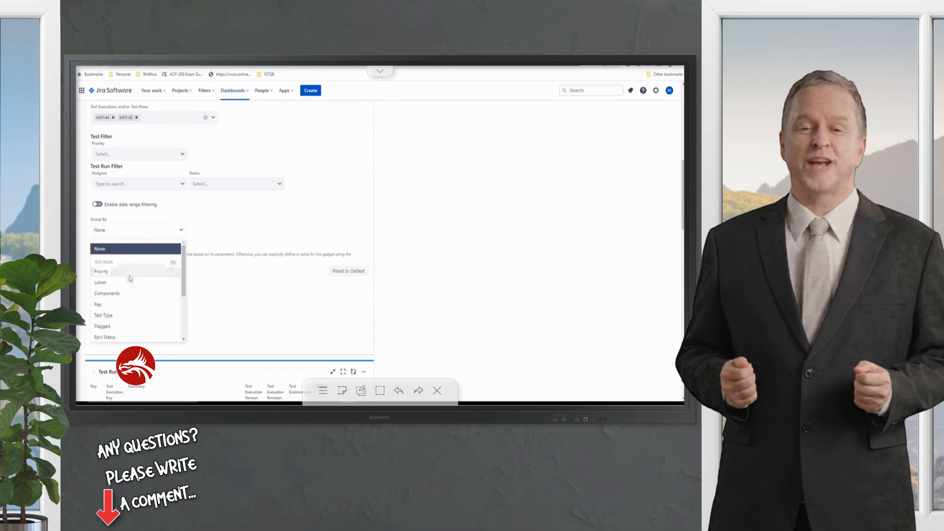
left_click(100, 272)
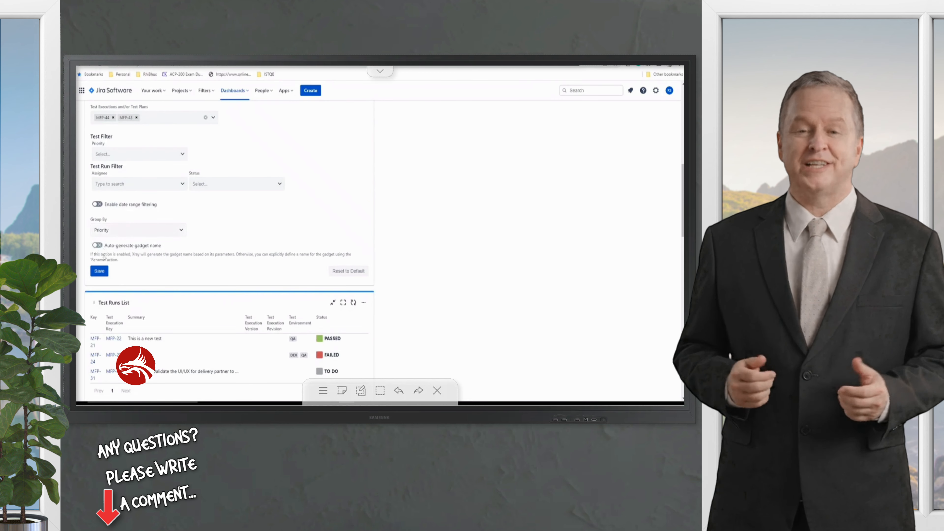
left_click(99, 271)
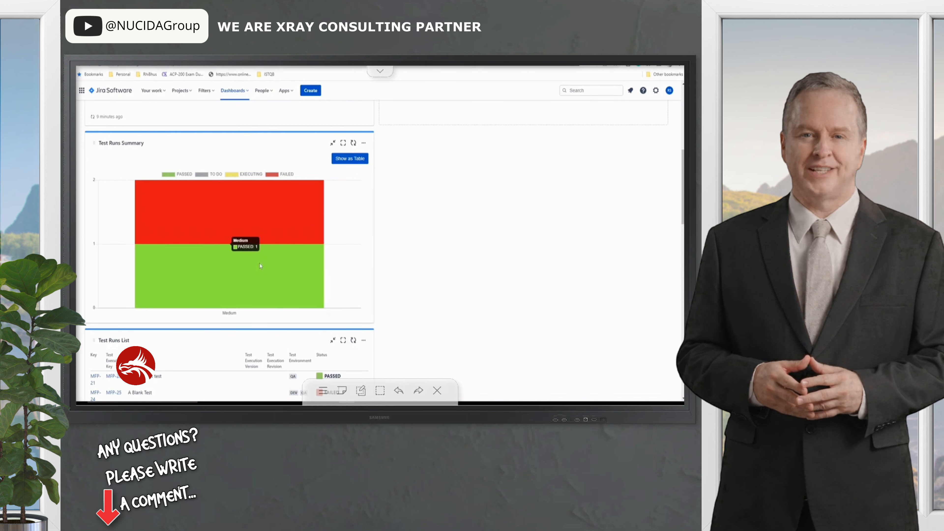
mouse_move(264, 220)
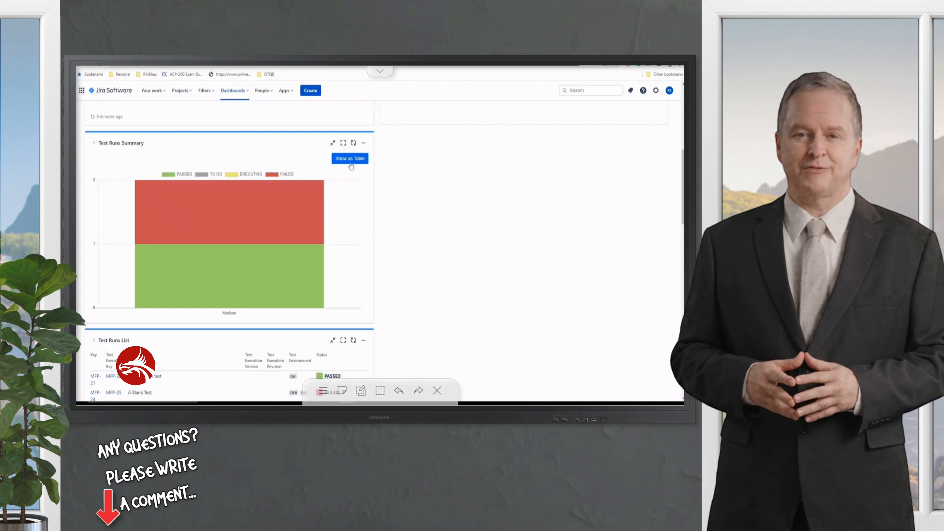
left_click(349, 159)
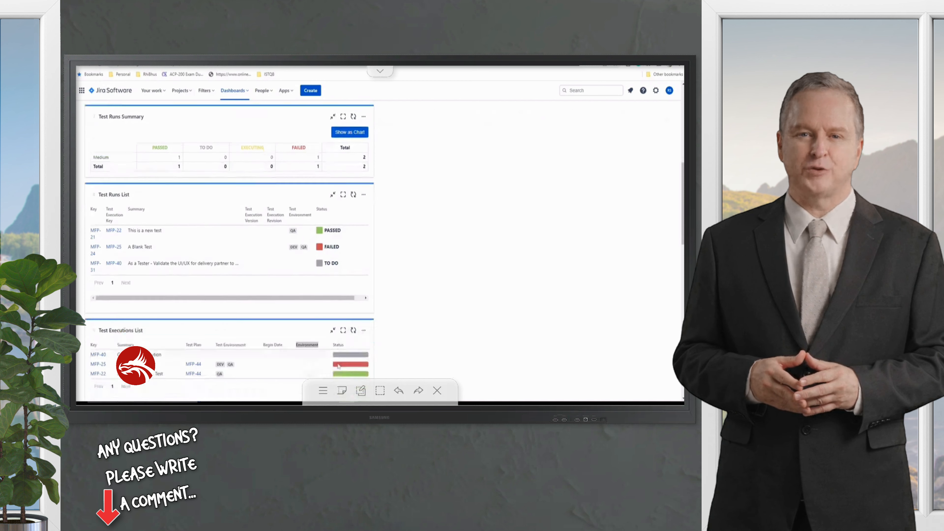
scroll("down", 3)
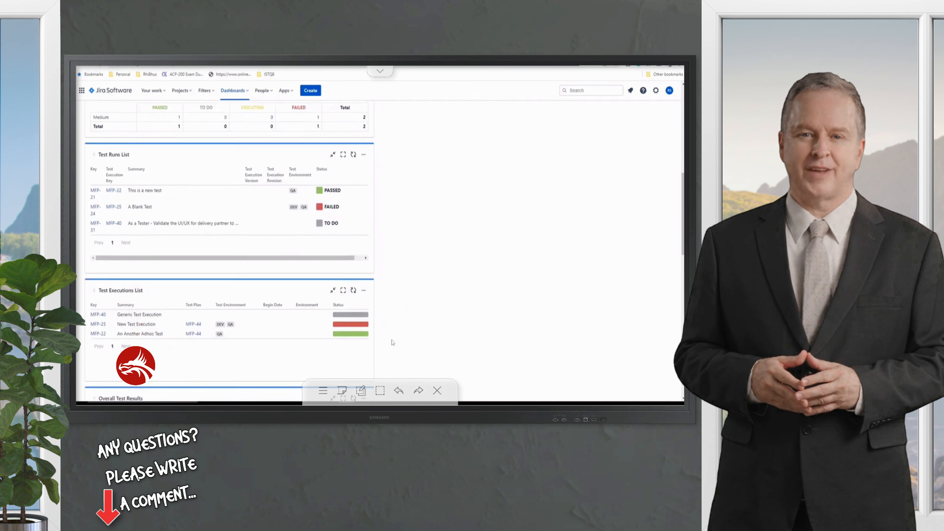
scroll("down", 3)
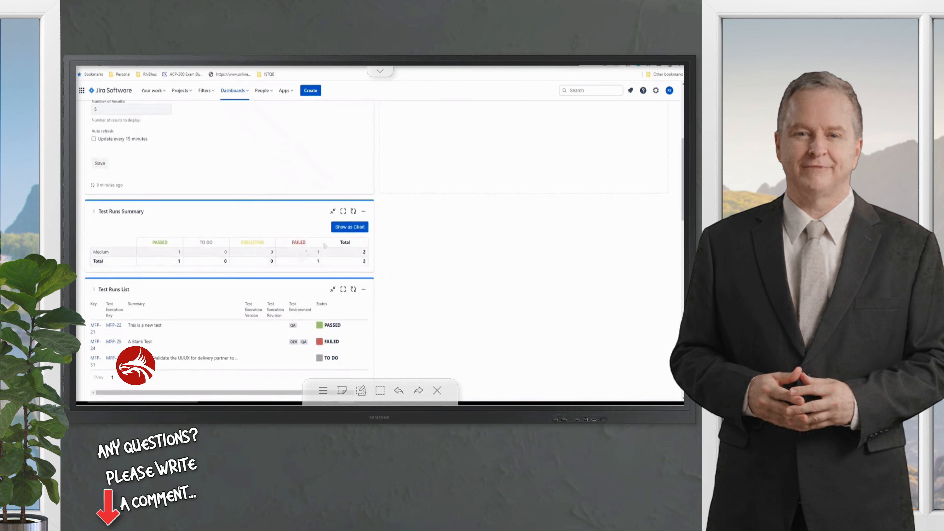
scroll("down", 3)
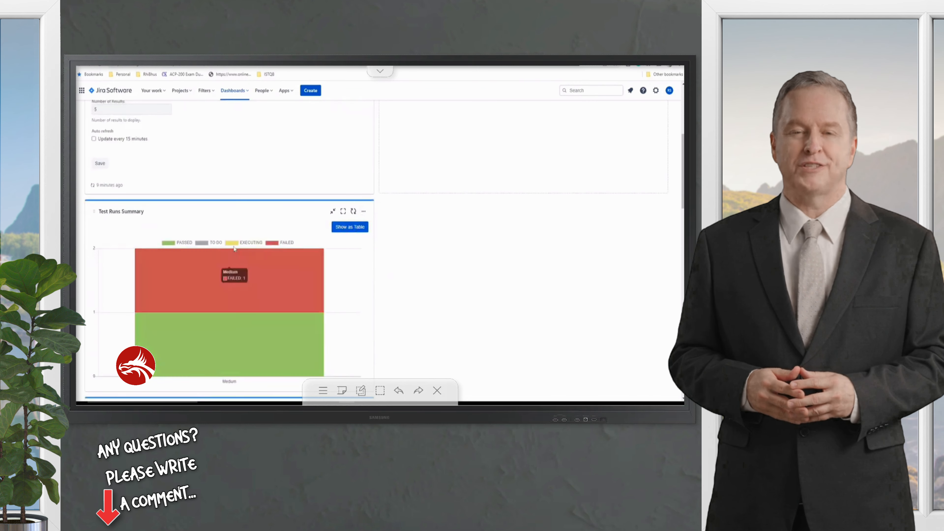
left_click(349, 226)
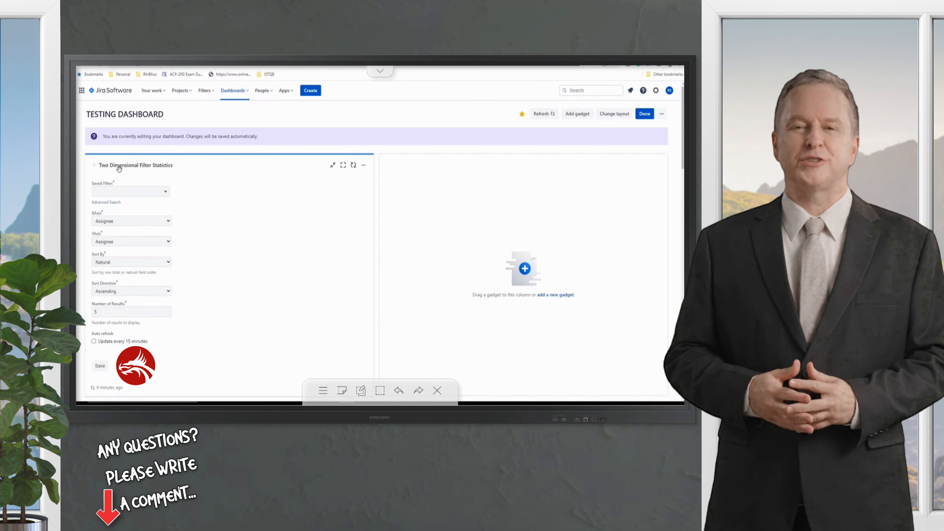
Feed the Two Dimensional Filter Statistics gadget from 'Filter for MFP board' with Priority on the x-axis.
left_click(129, 192)
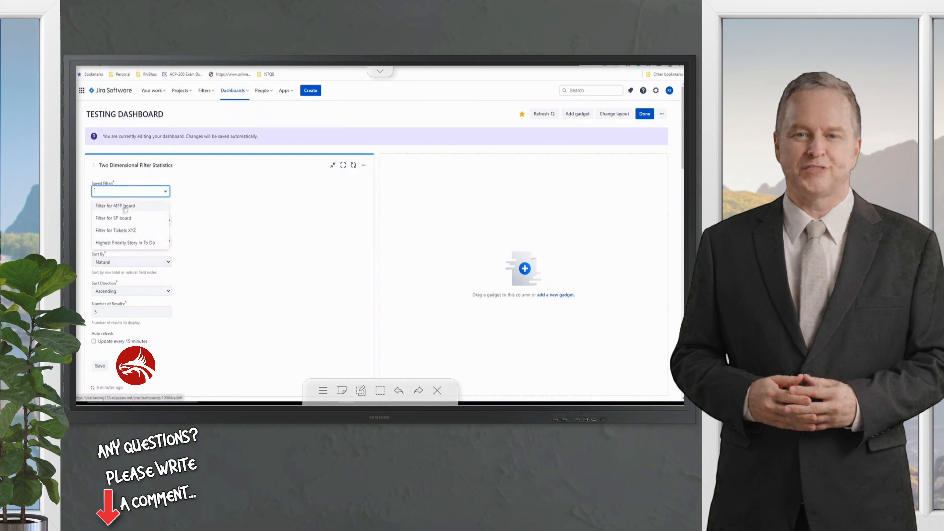
left_click(114, 205)
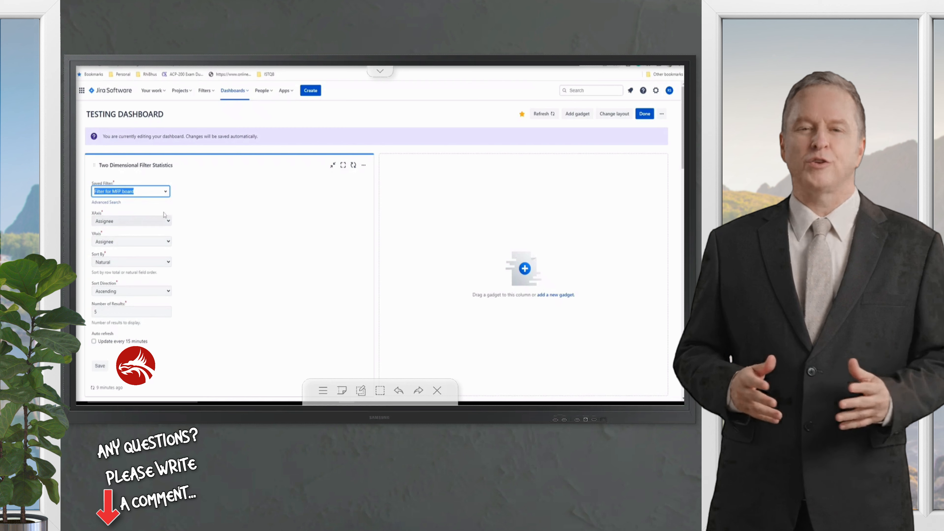
left_click(131, 221)
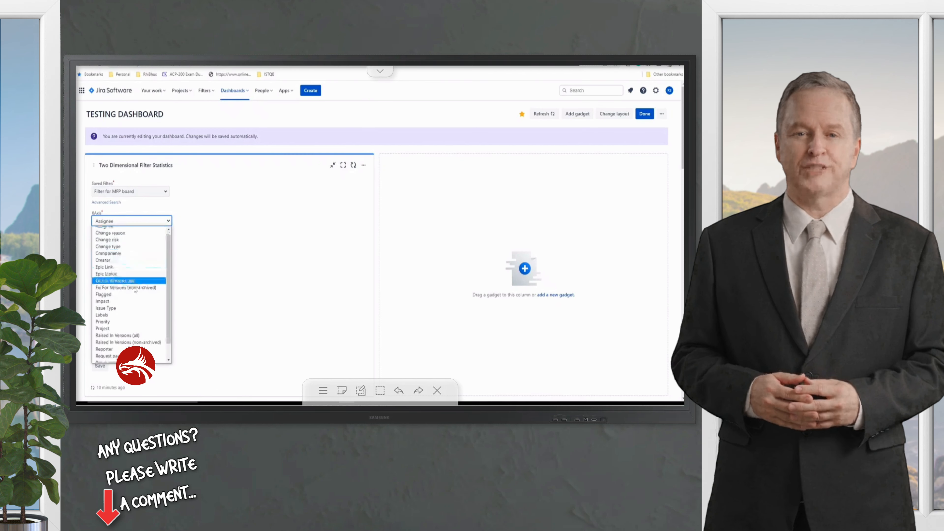
left_click(110, 280)
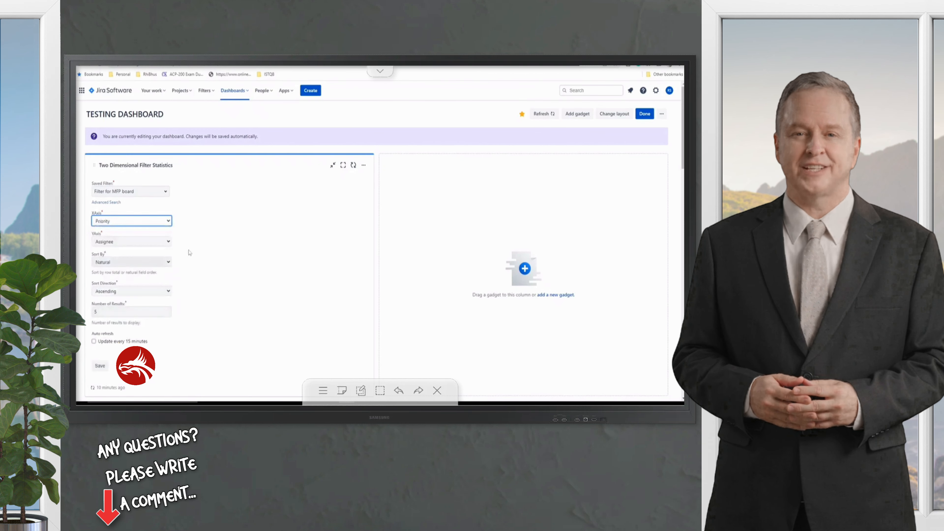
Use Issue Type for the y-axis and limit the results to 10 rows.
left_click(131, 242)
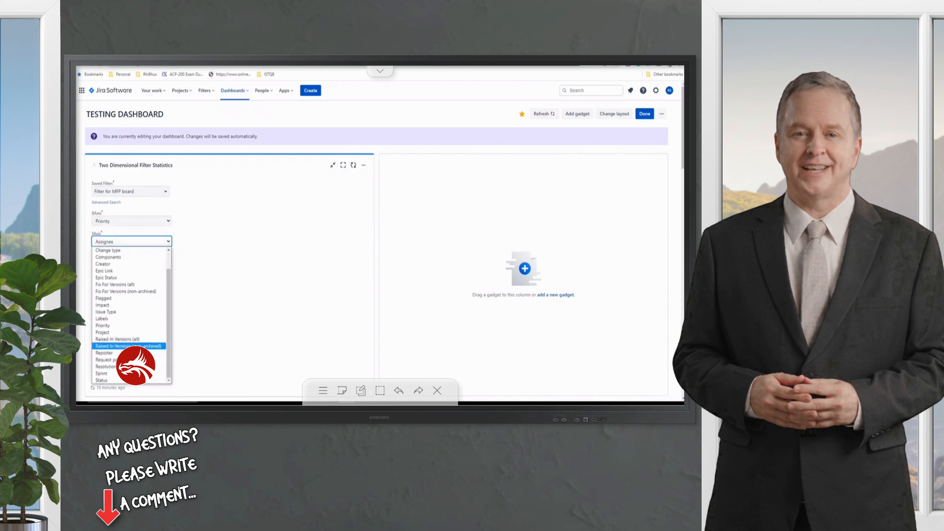
left_click(108, 312)
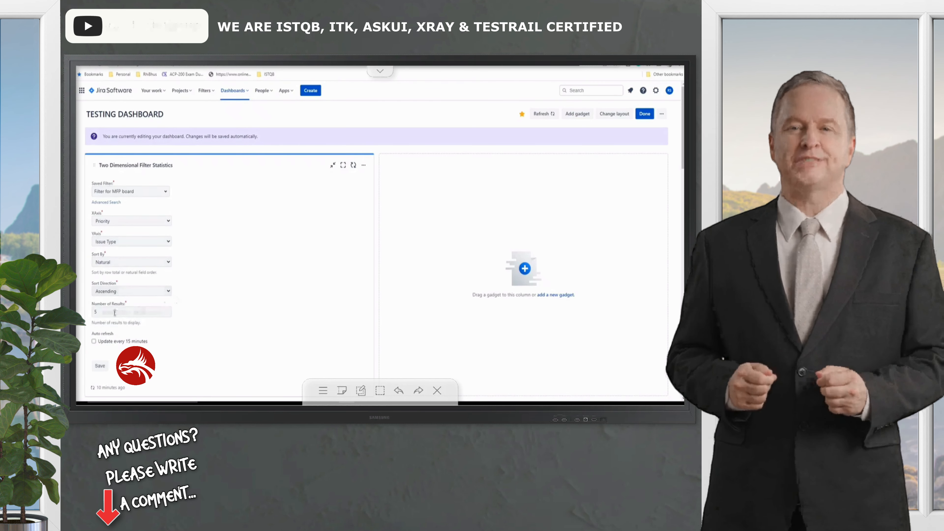
type("10")
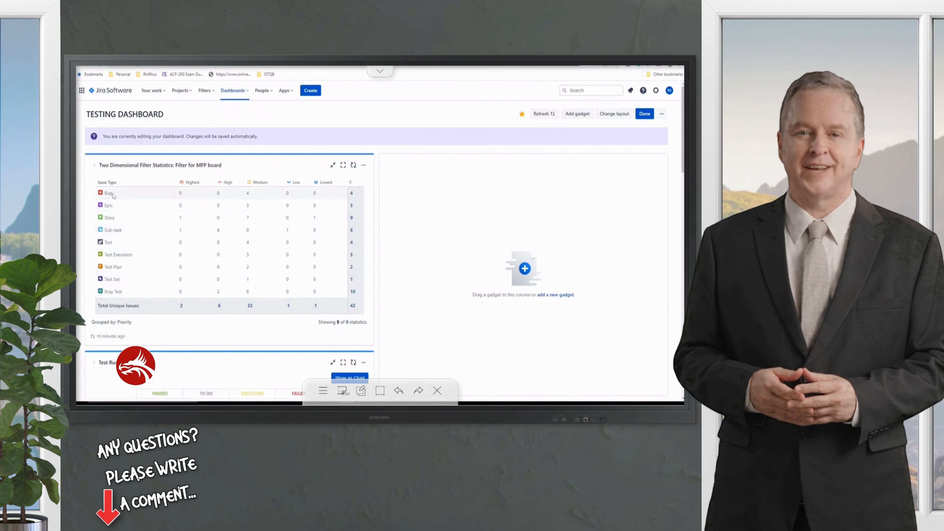
mouse_move(250, 196)
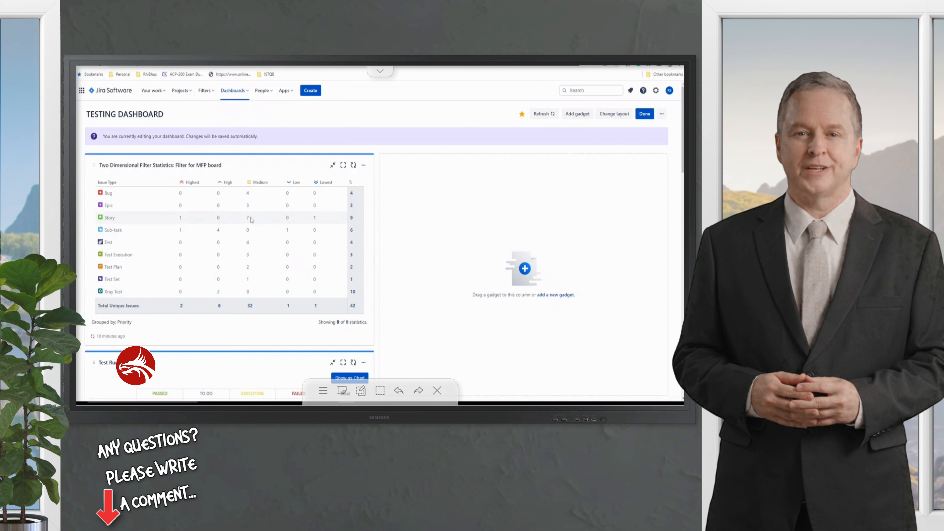
mouse_move(325, 225)
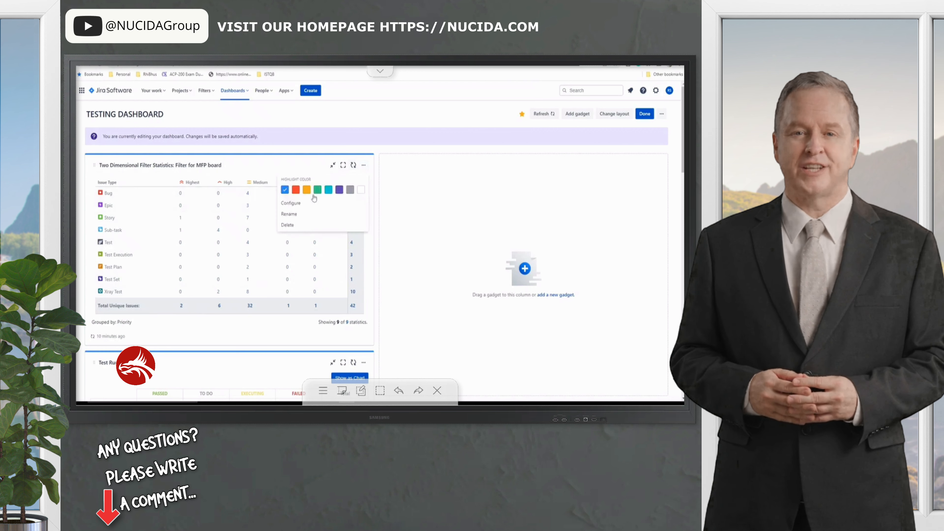
Reconfigure the statistics gadget's x-axis to Status, then begin renaming it.
left_click(290, 203)
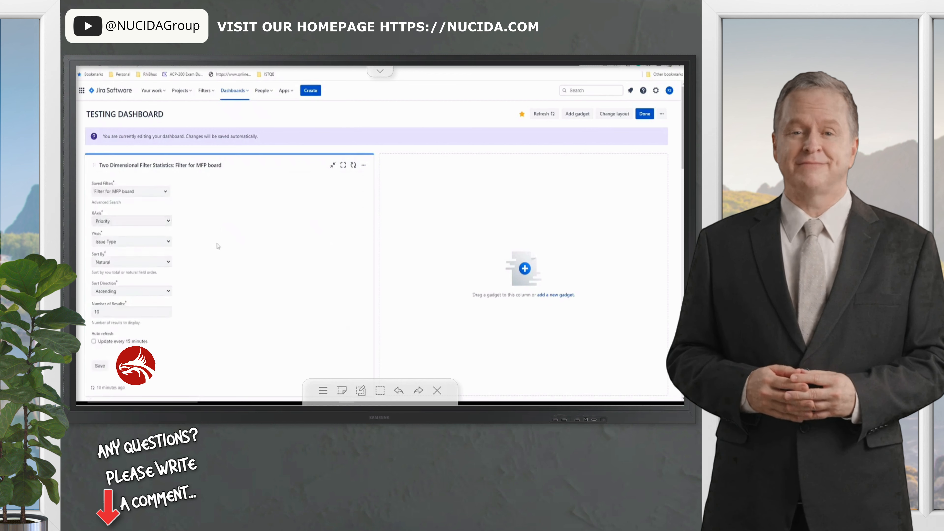
left_click(131, 241)
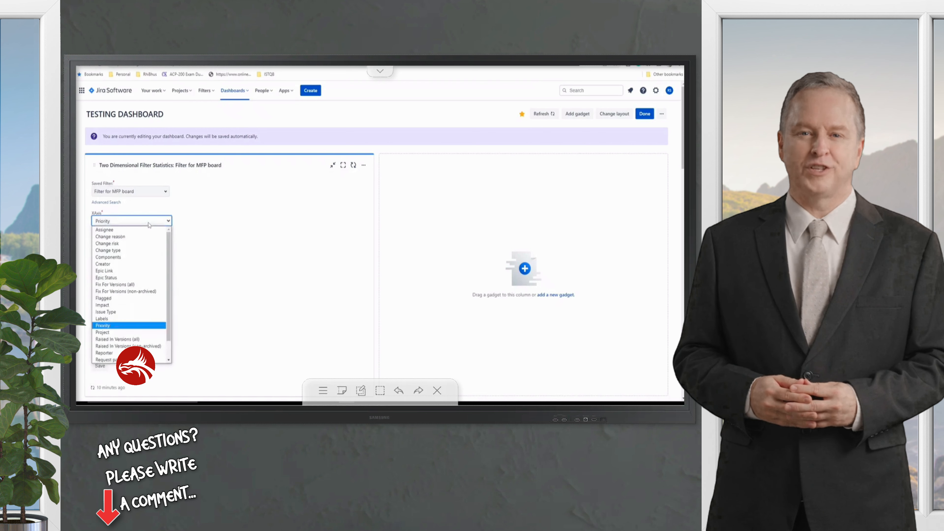
scroll("down", 3)
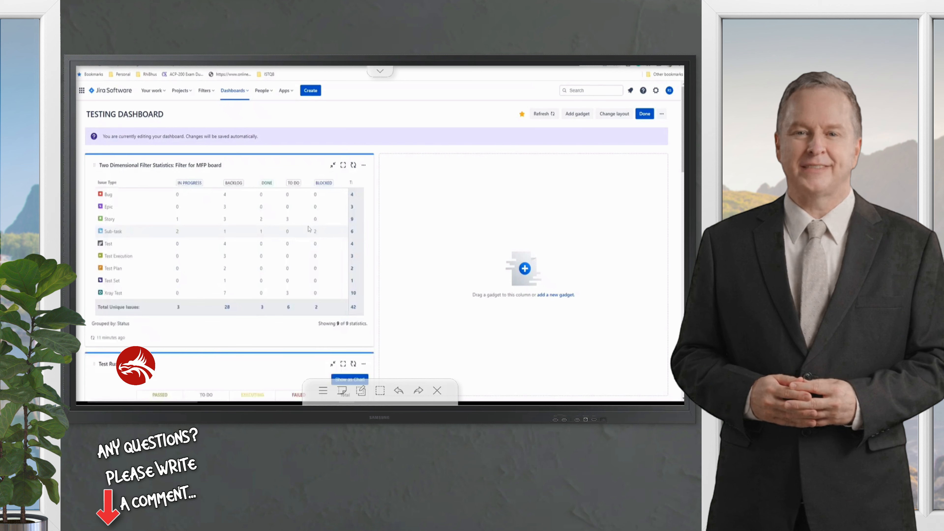
mouse_move(323, 183)
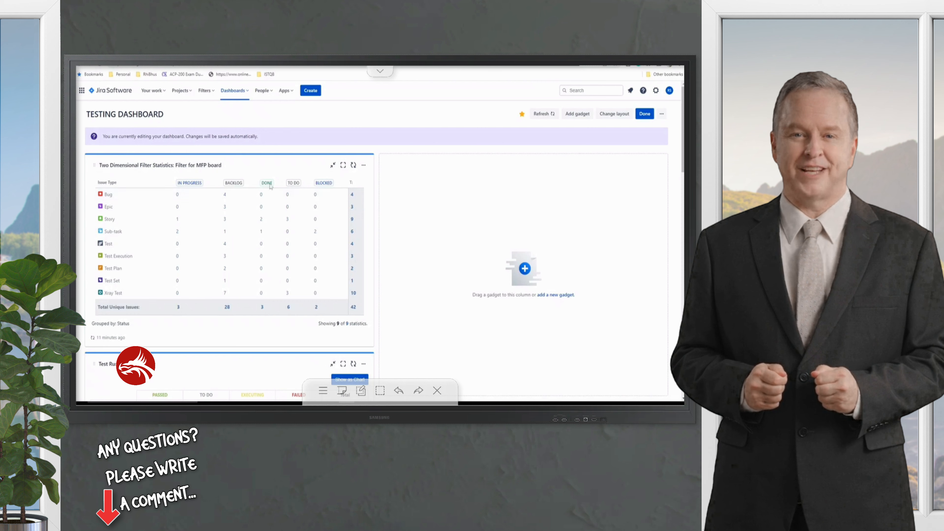
left_click(364, 165)
type("Issues by Status")
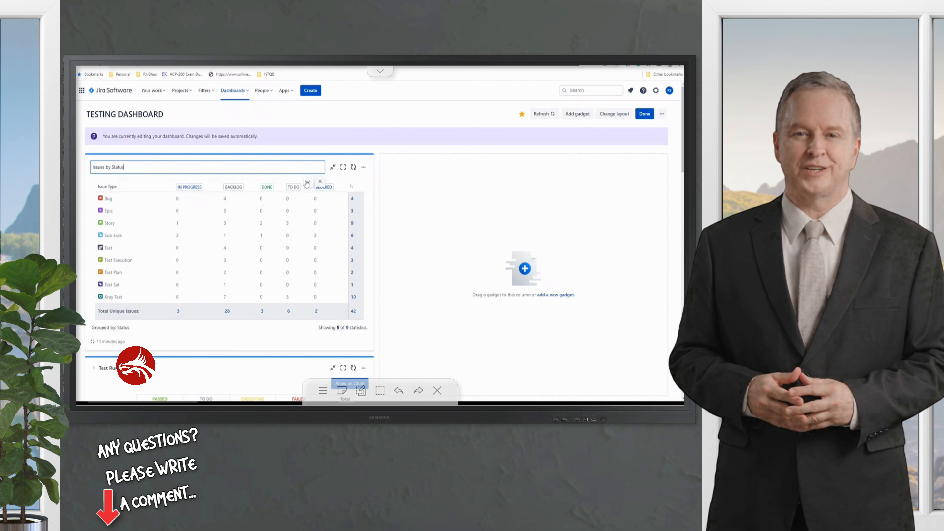
Confirm the 'Issues by Status' title and bring up the dashboard layout choices.
left_click(364, 167)
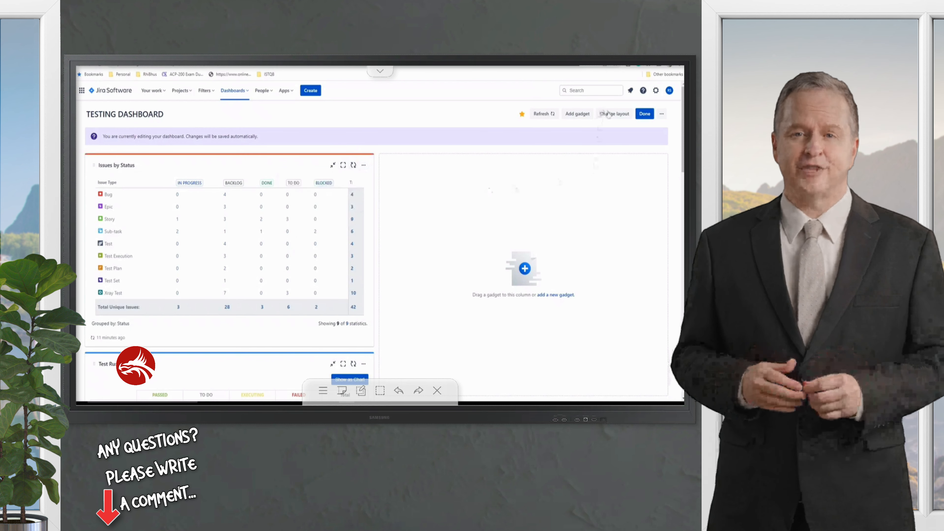
left_click(614, 114)
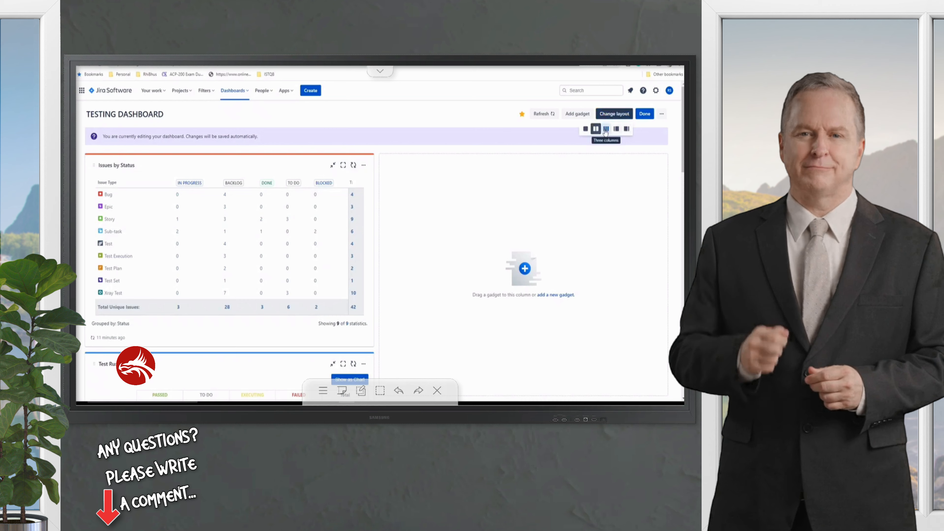
Switch the dashboard to three columns, arrange the gadgets across them, and finish editing.
left_click(606, 128)
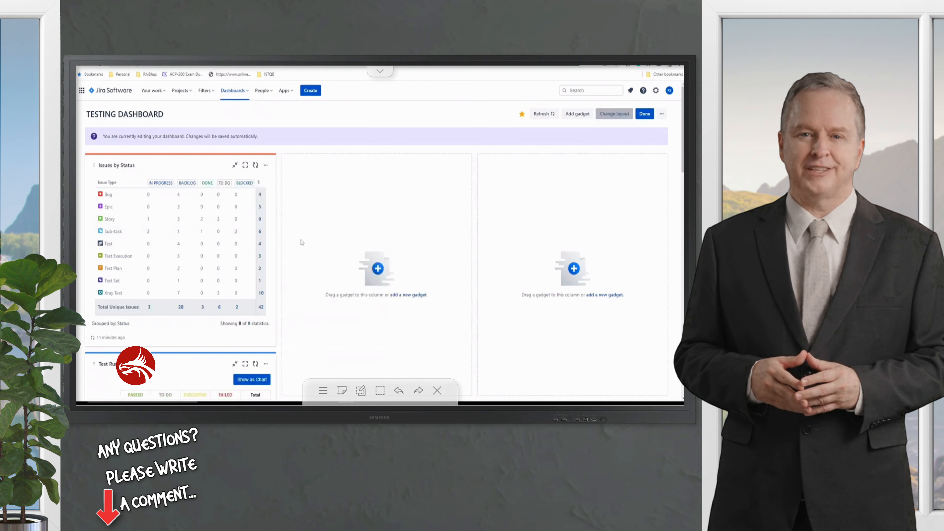
scroll("down", 3)
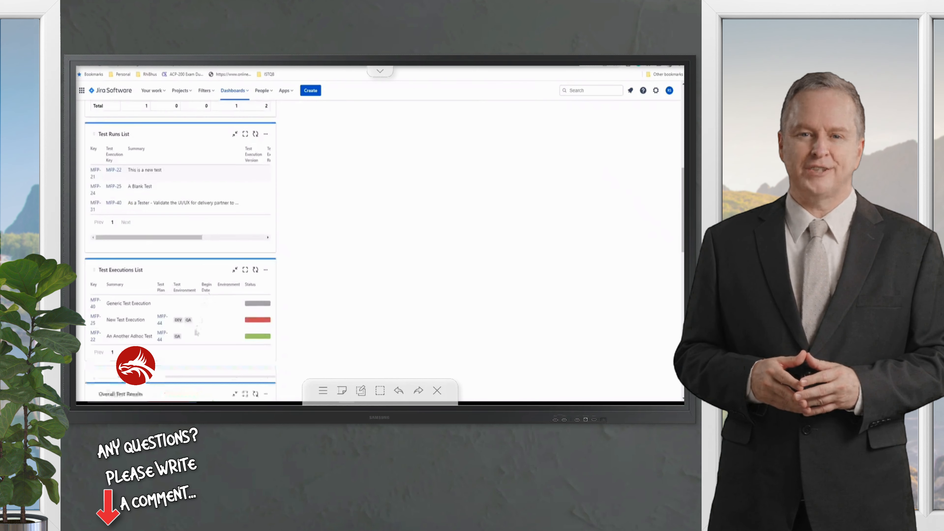
scroll("down", 3)
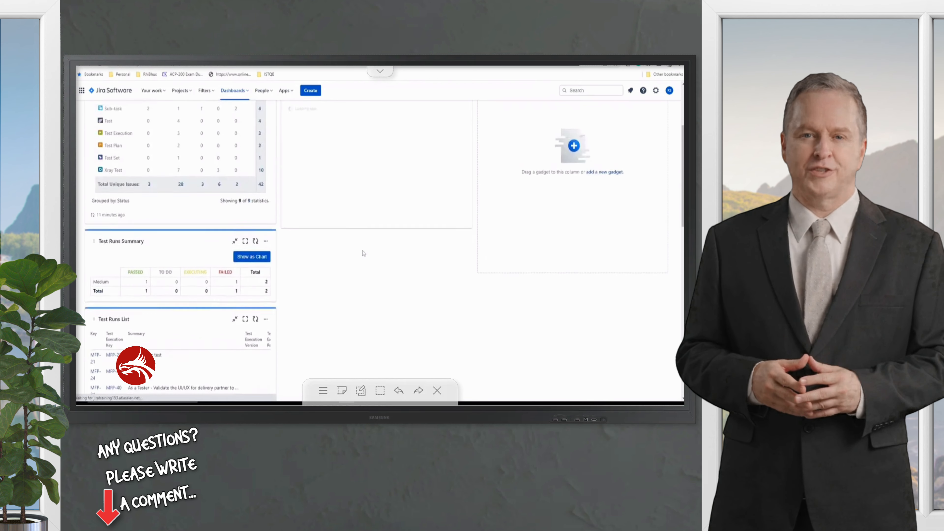
scroll("down", 3)
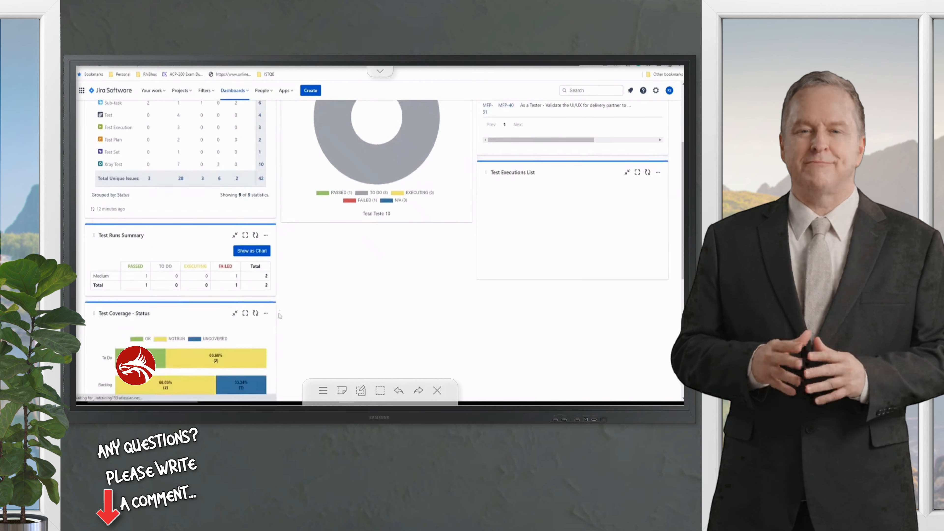
scroll("down", 3)
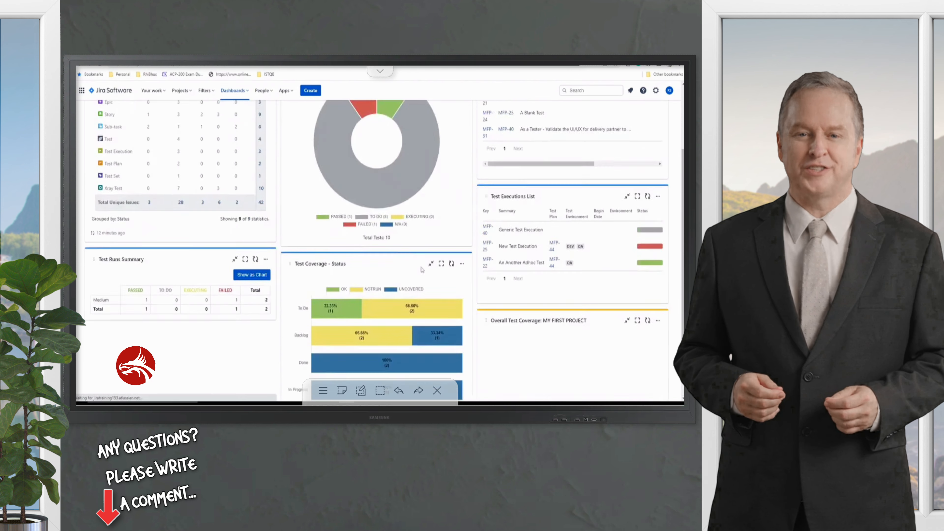
scroll("down", 3)
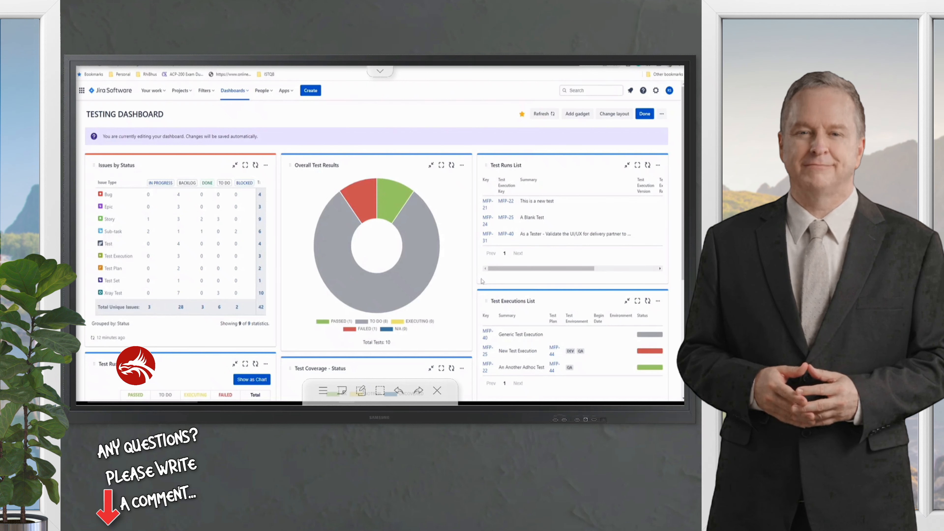
left_click(644, 114)
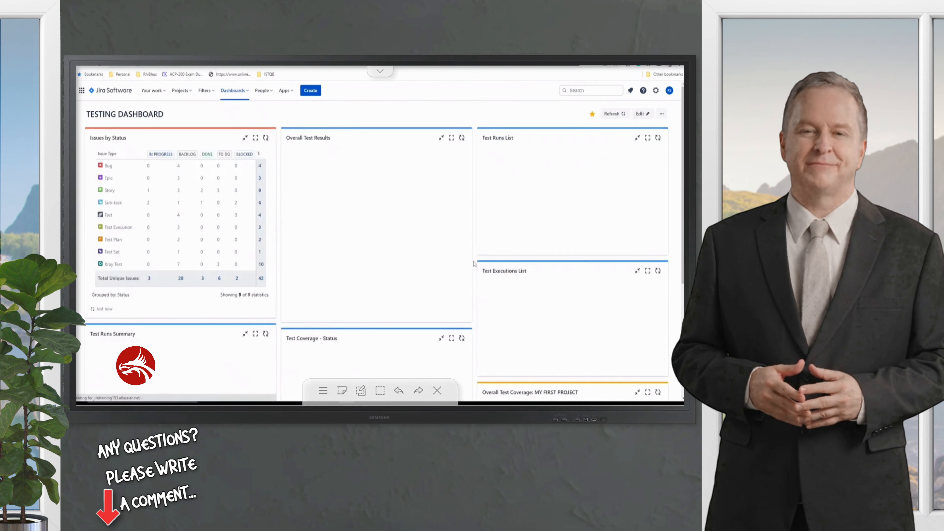